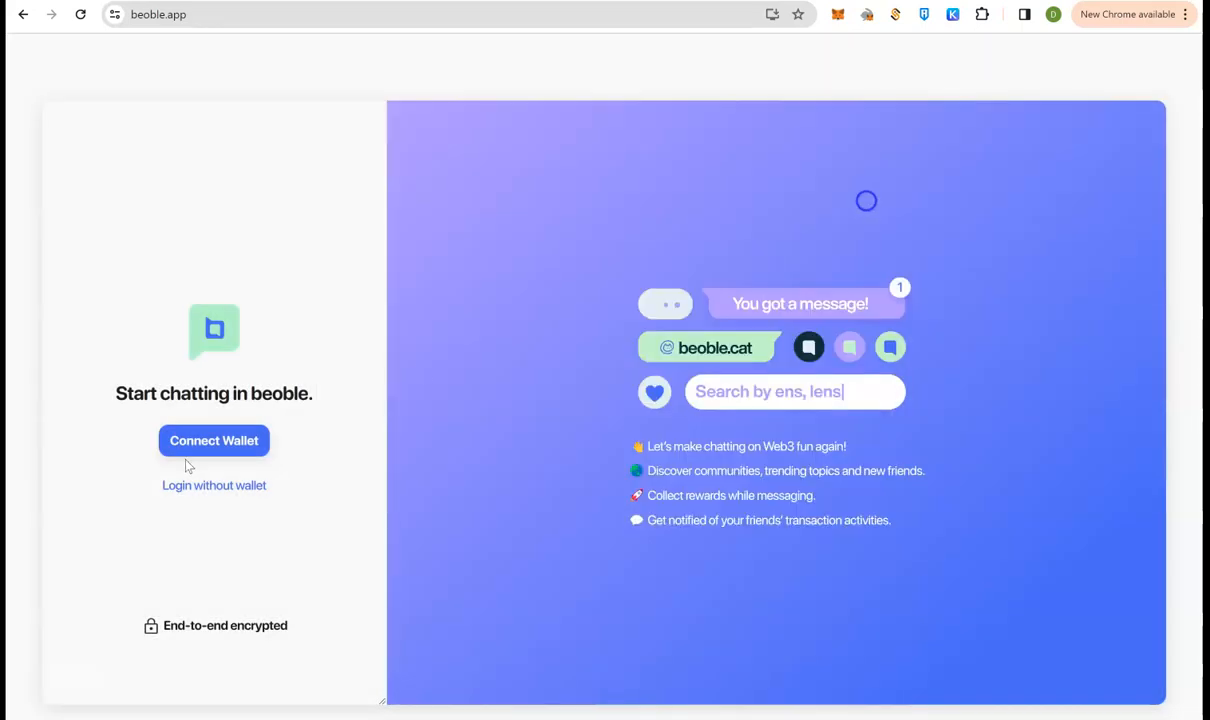
mouse_move(242, 451)
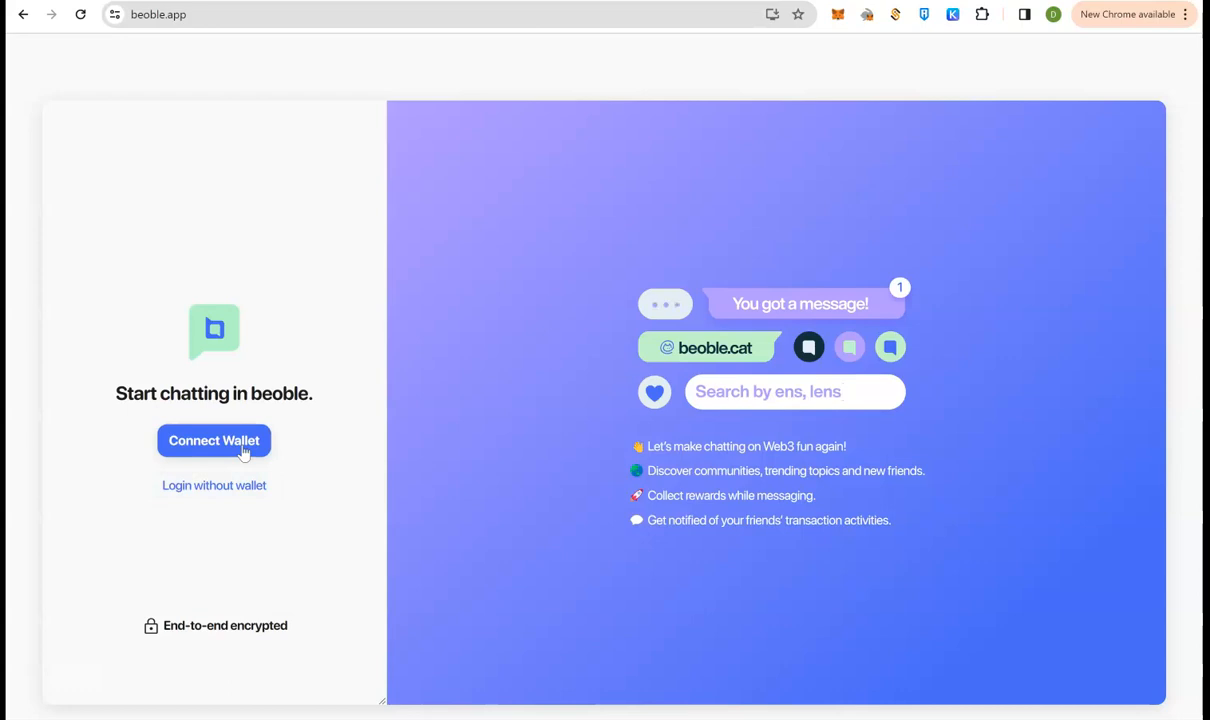
mouse_move(492, 407)
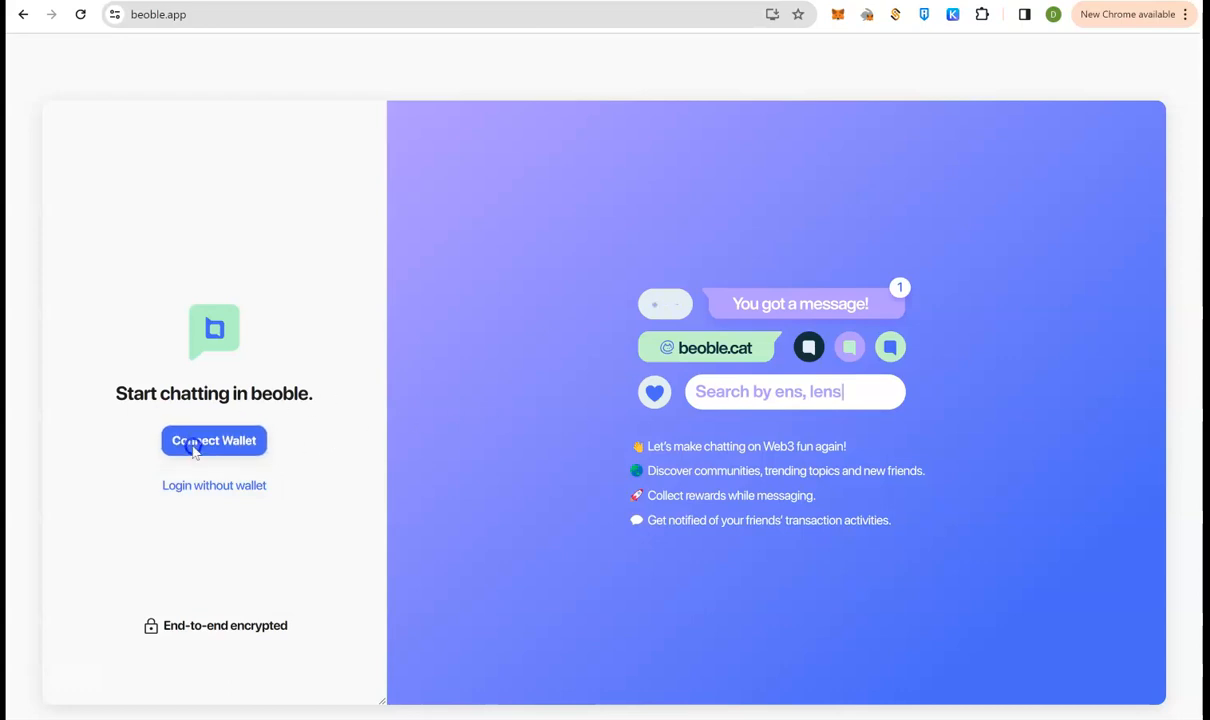
Step: Connect the MetaMask wallet to beoble and switch it to Ethereum Mainnet
left_click(213, 440)
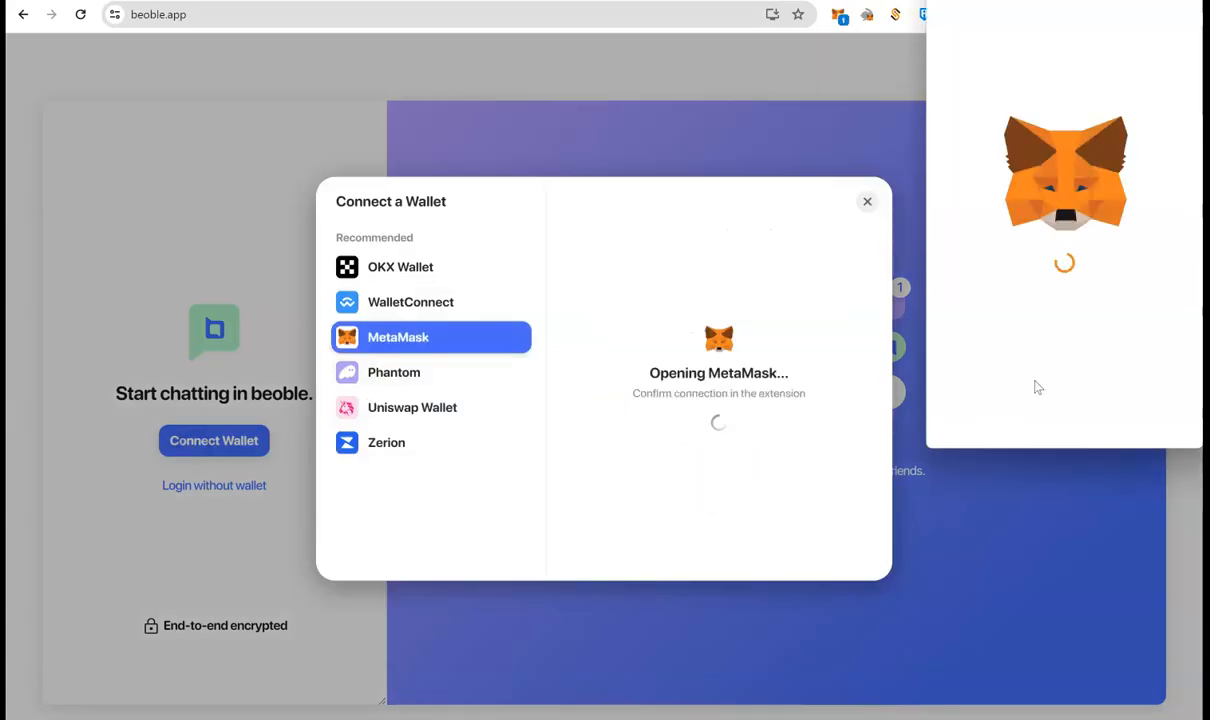
mouse_move(1064, 388)
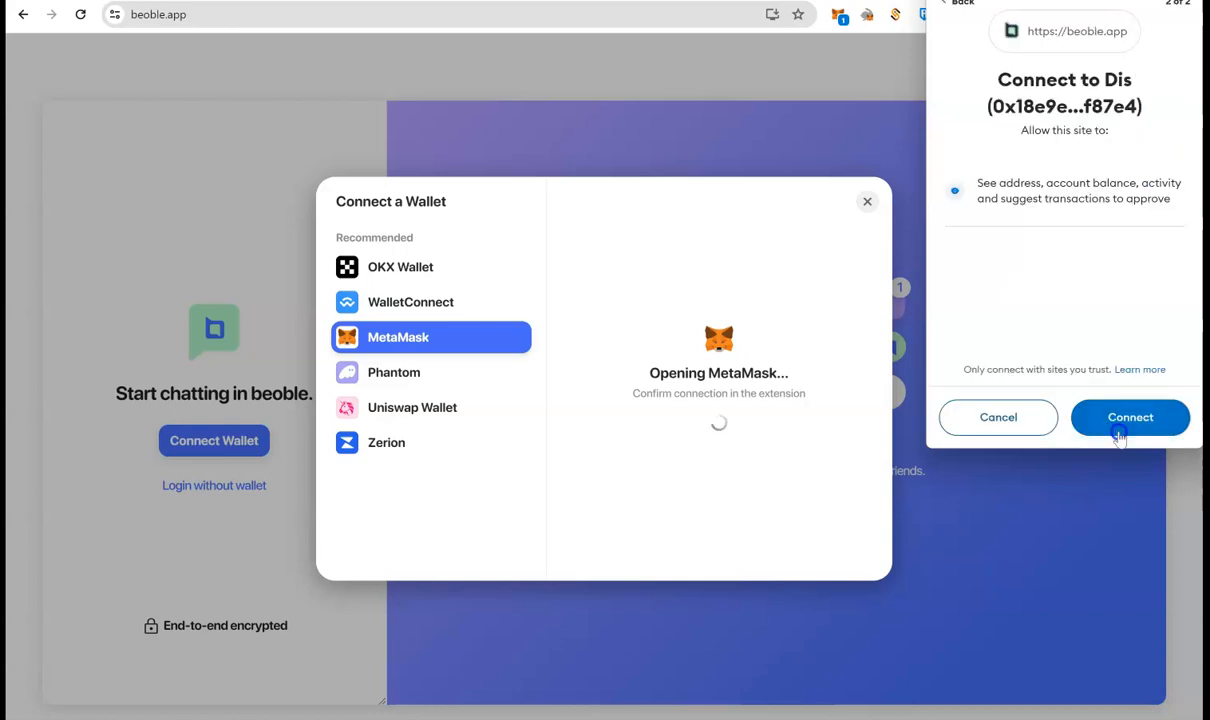
left_click(1129, 417)
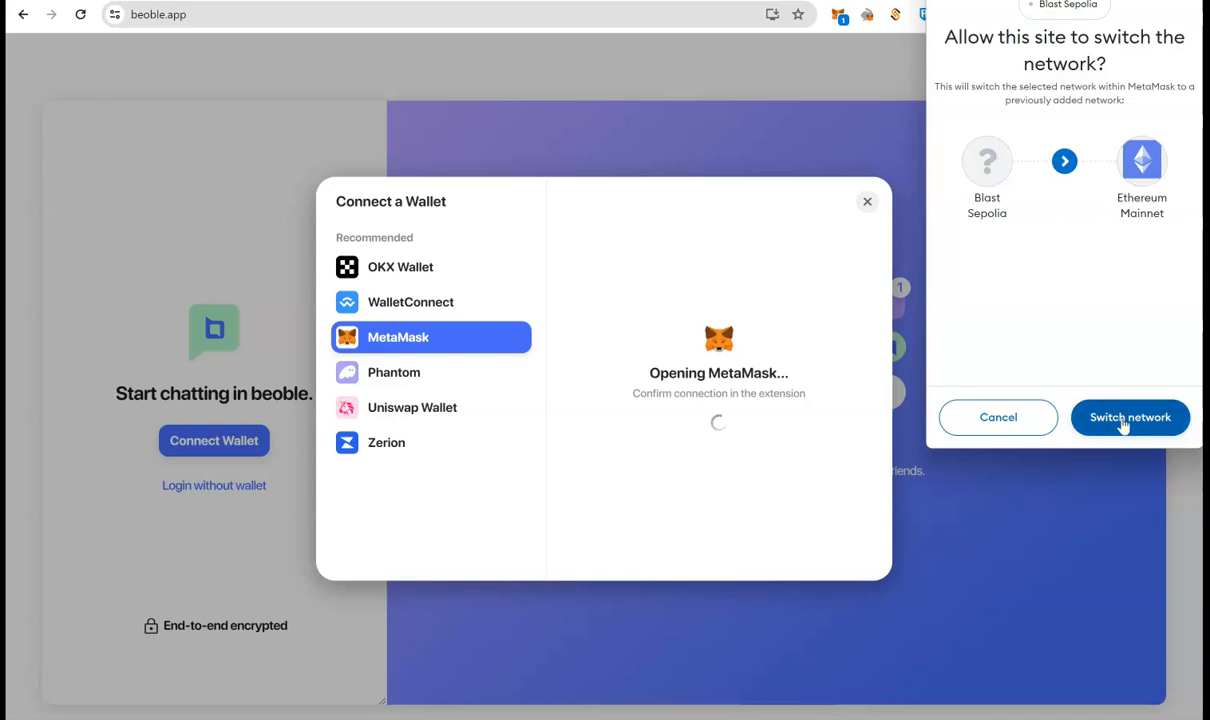
left_click(1130, 417)
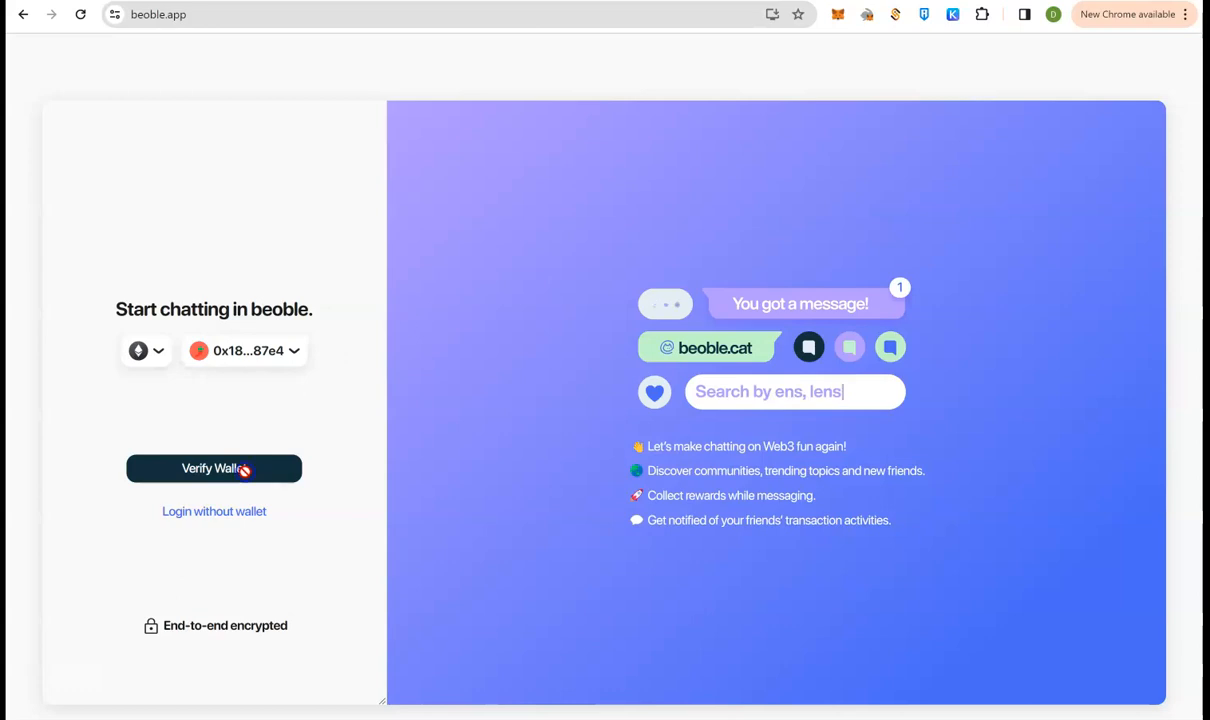
Step: Verify the wallet past the robot check, switching the chat network to Polygon then OKC
left_click(214, 468)
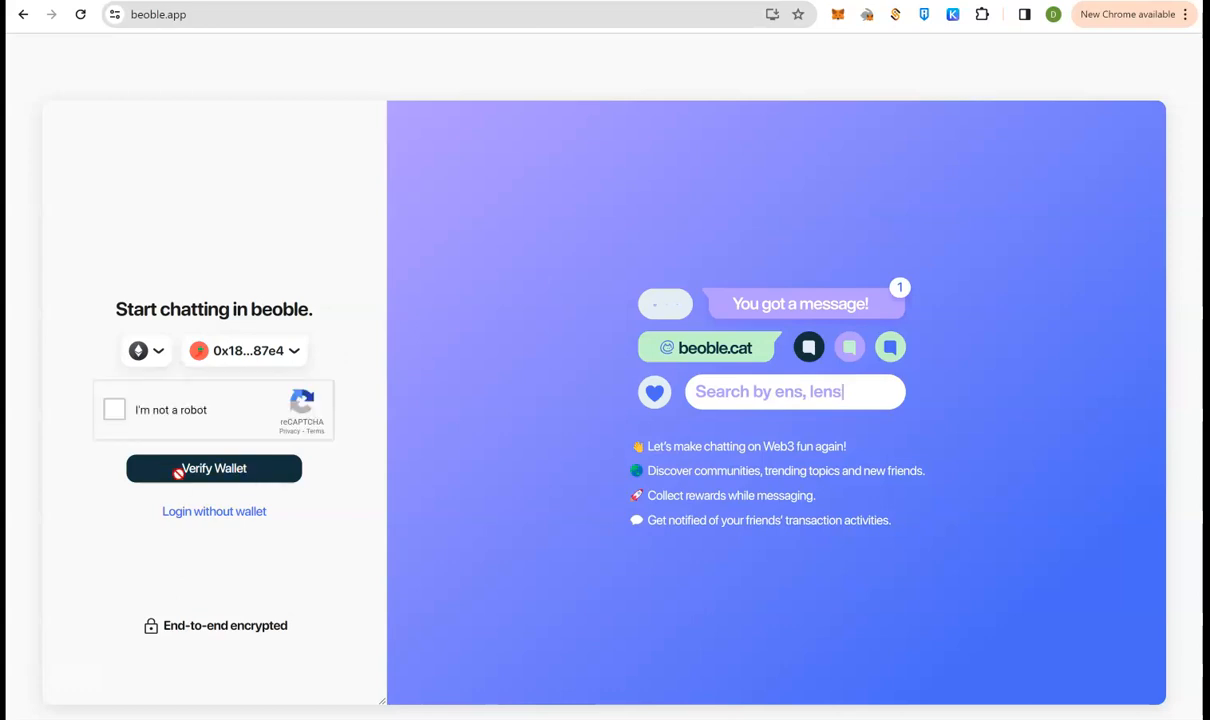
left_click(214, 468)
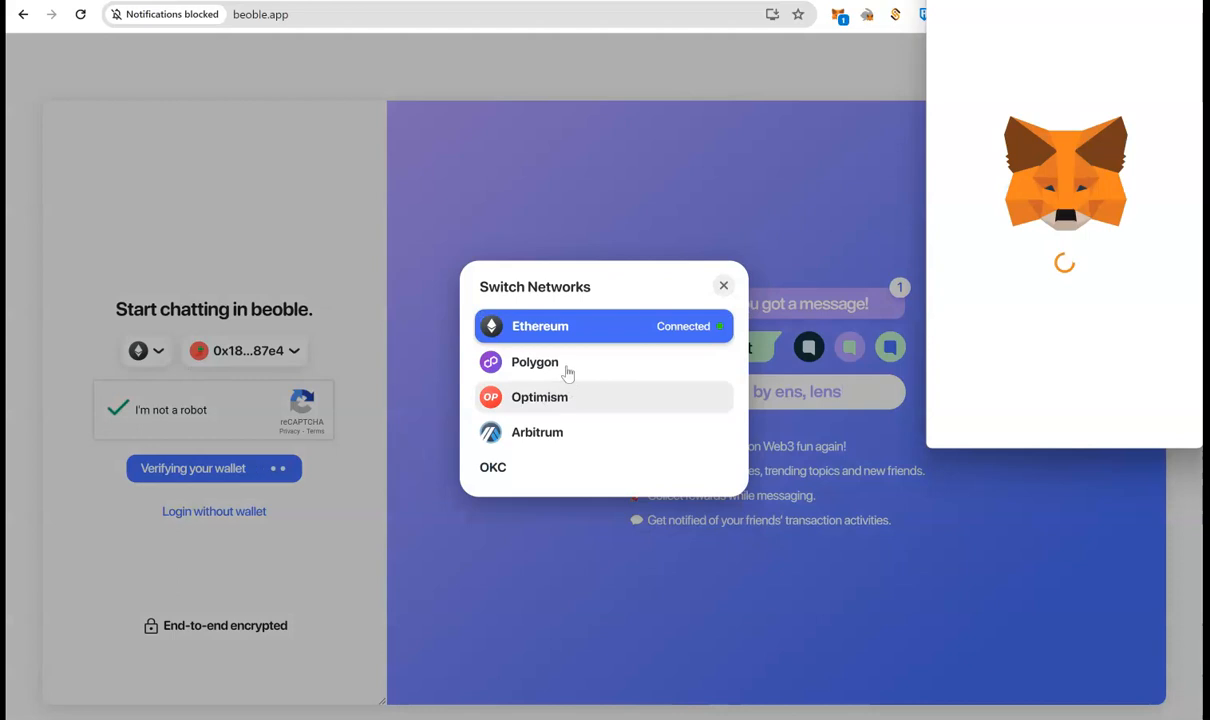
left_click(535, 362)
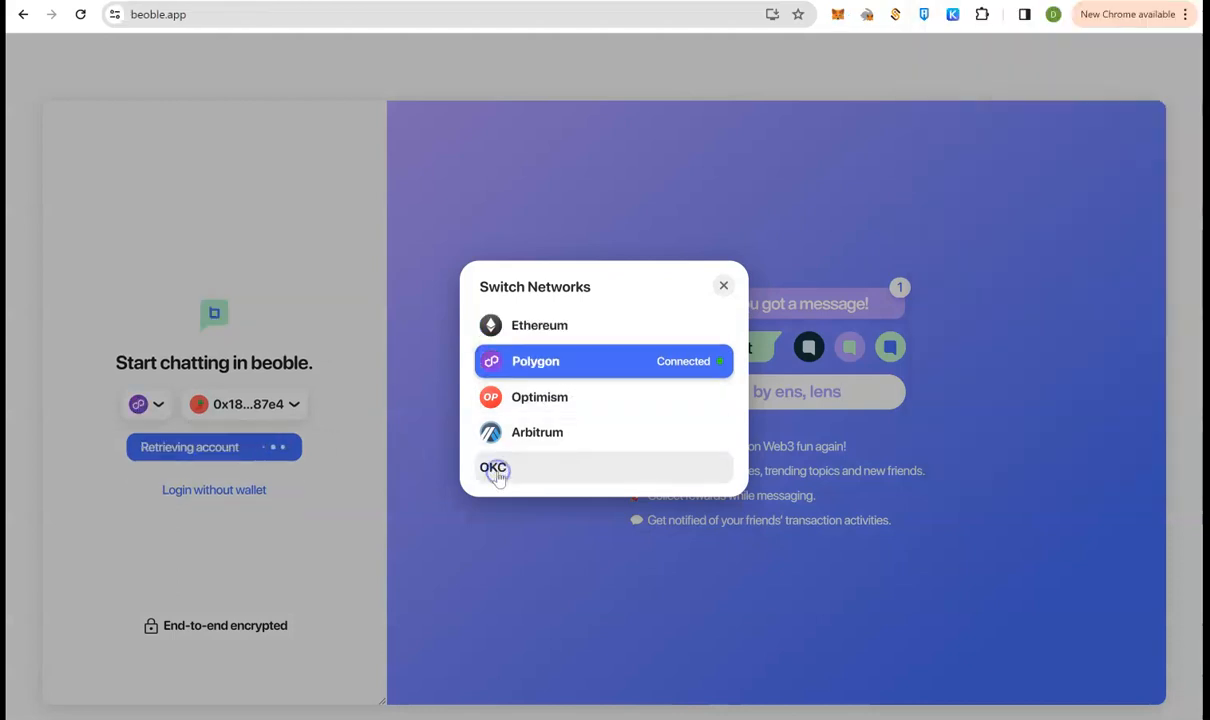
left_click(493, 472)
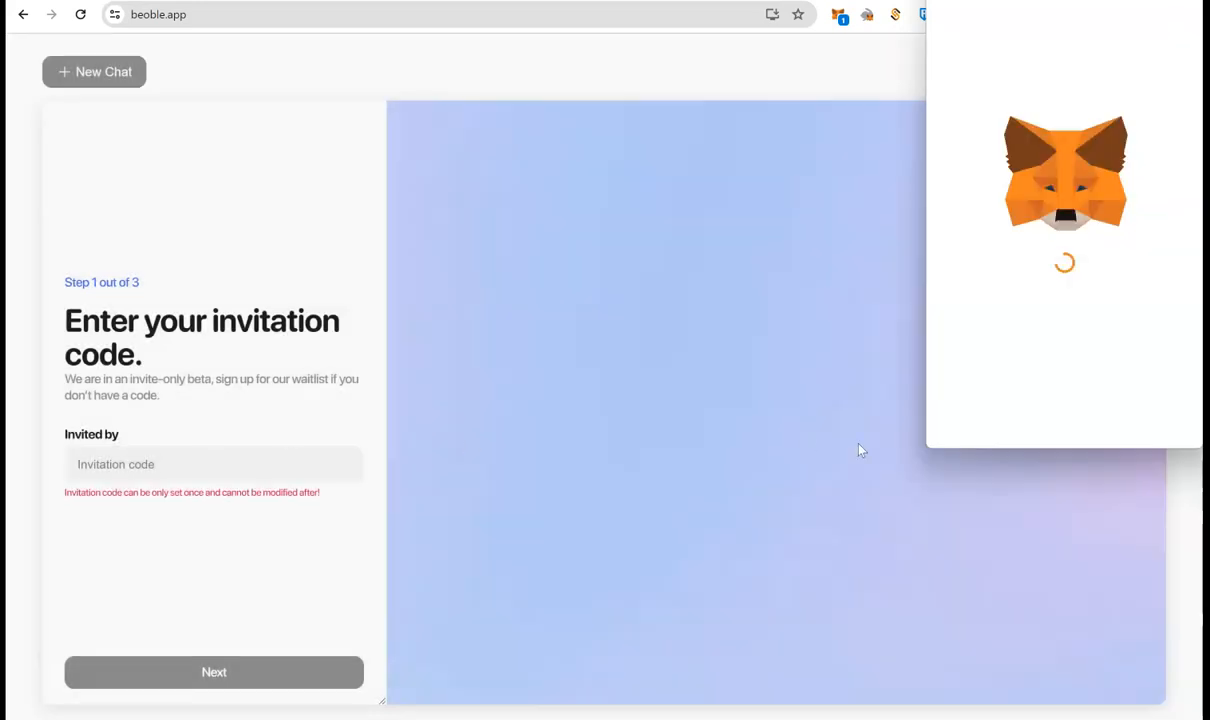
mouse_move(1107, 419)
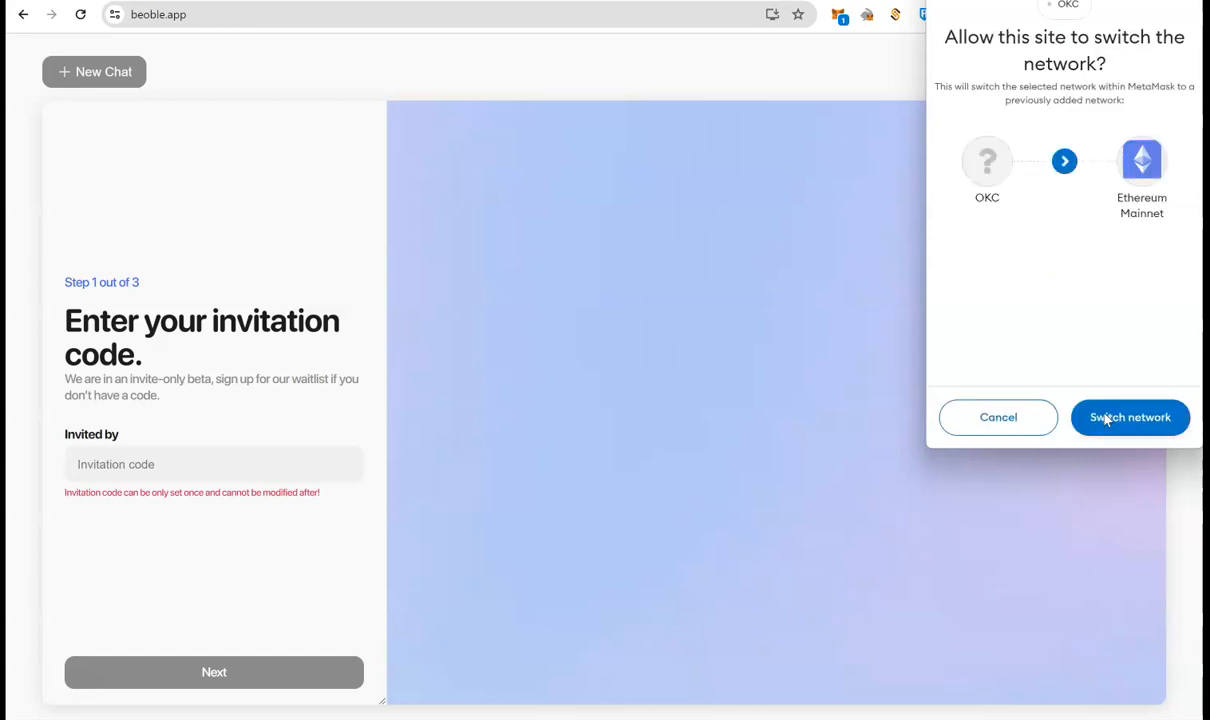
mouse_move(348, 472)
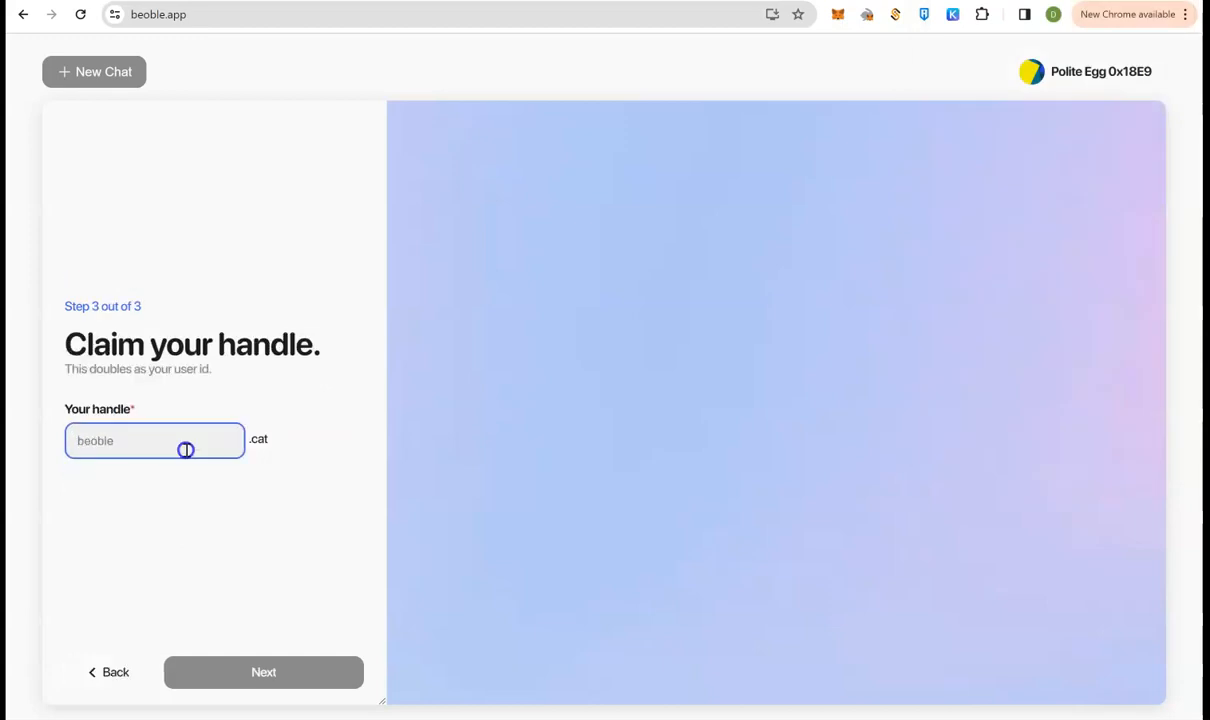
Step: Enter the handle 'Polite Egg', remove the space to make PoliteEgg, and submit it
type("Polite Egg")
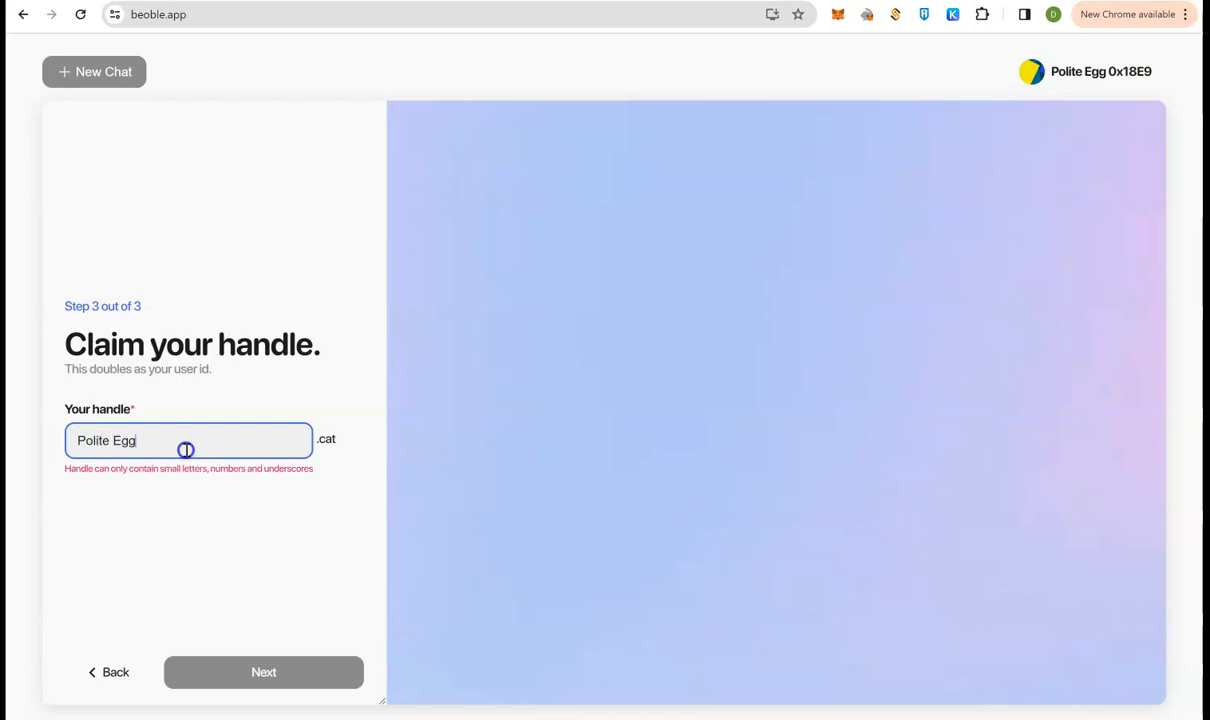
mouse_move(113, 440)
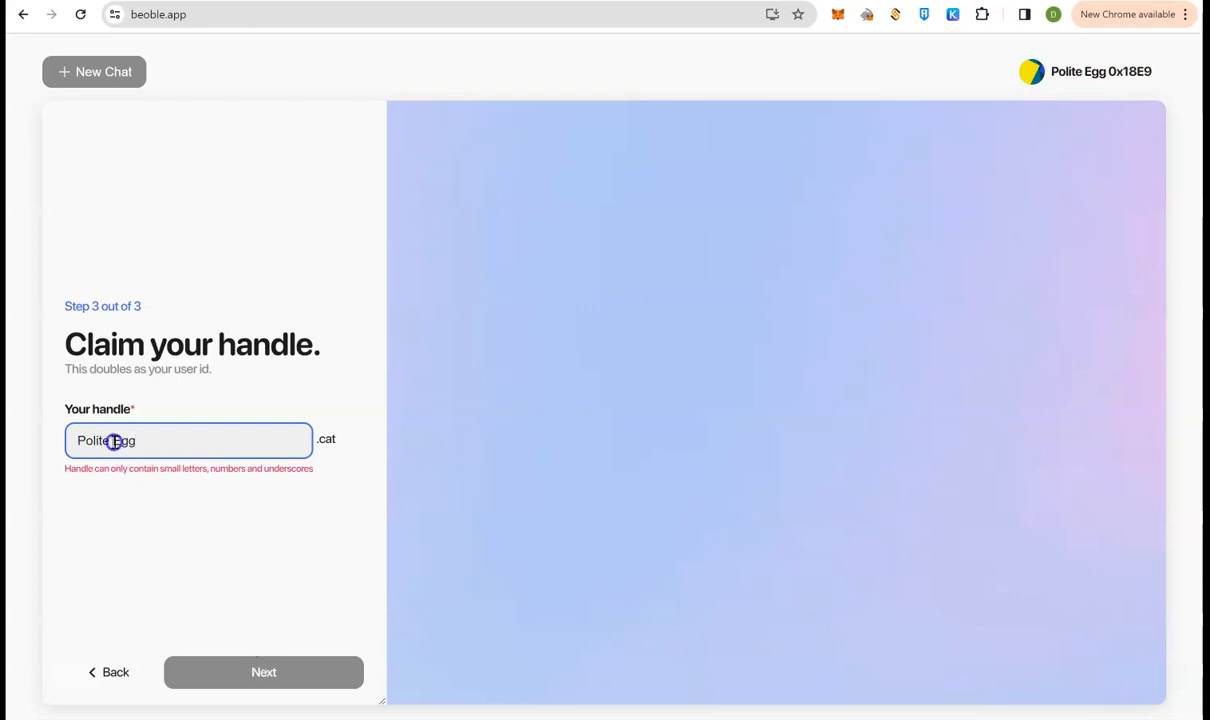
left_click(240, 587)
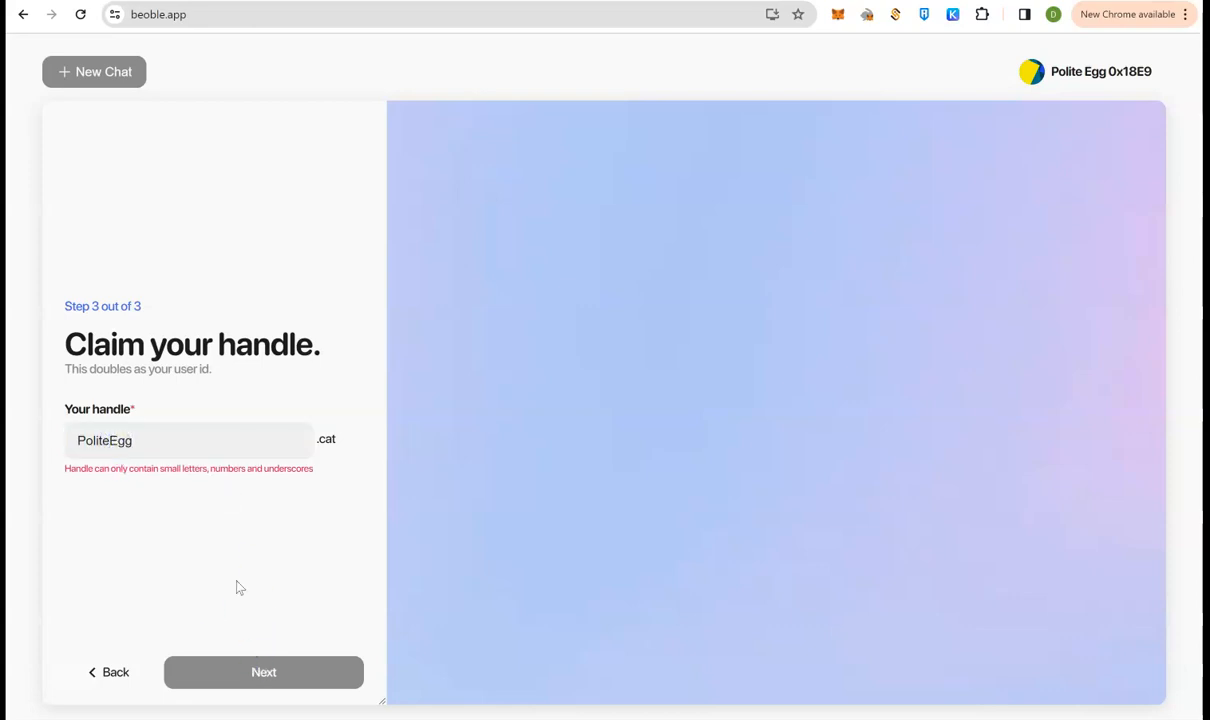
left_click(263, 672)
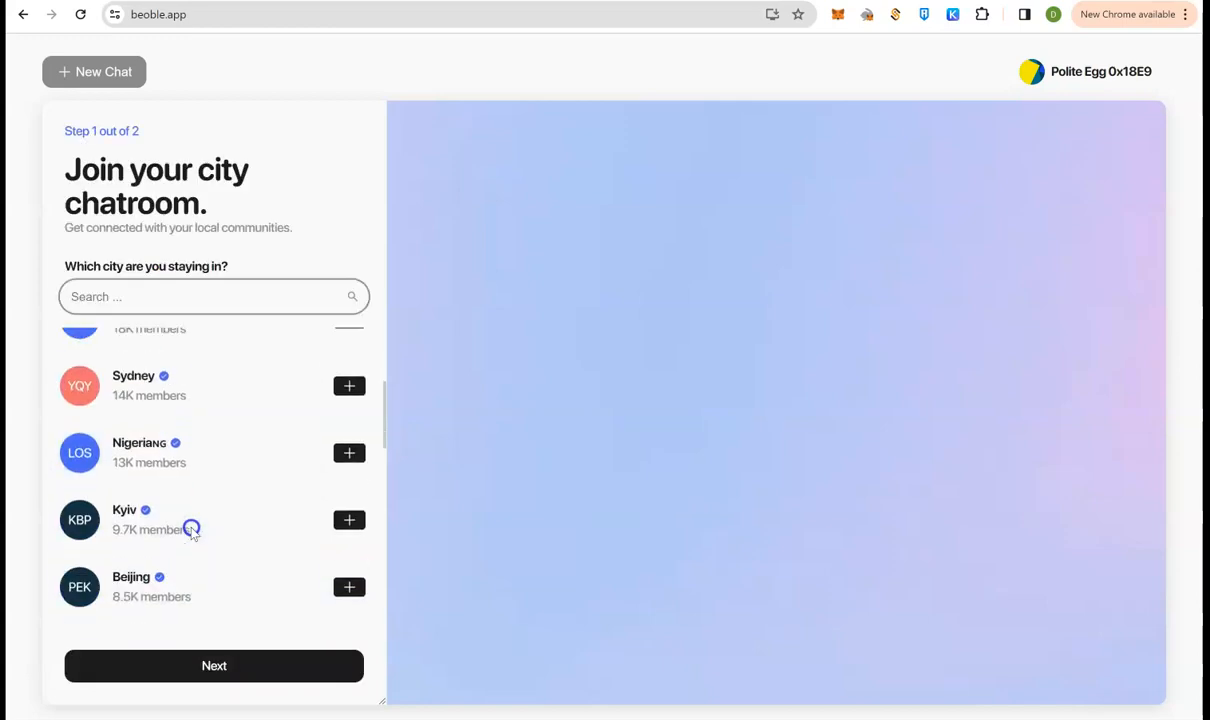
Step: Search the city list, join the New York chatroom, then try 'glob' and clear the search
type("new york")
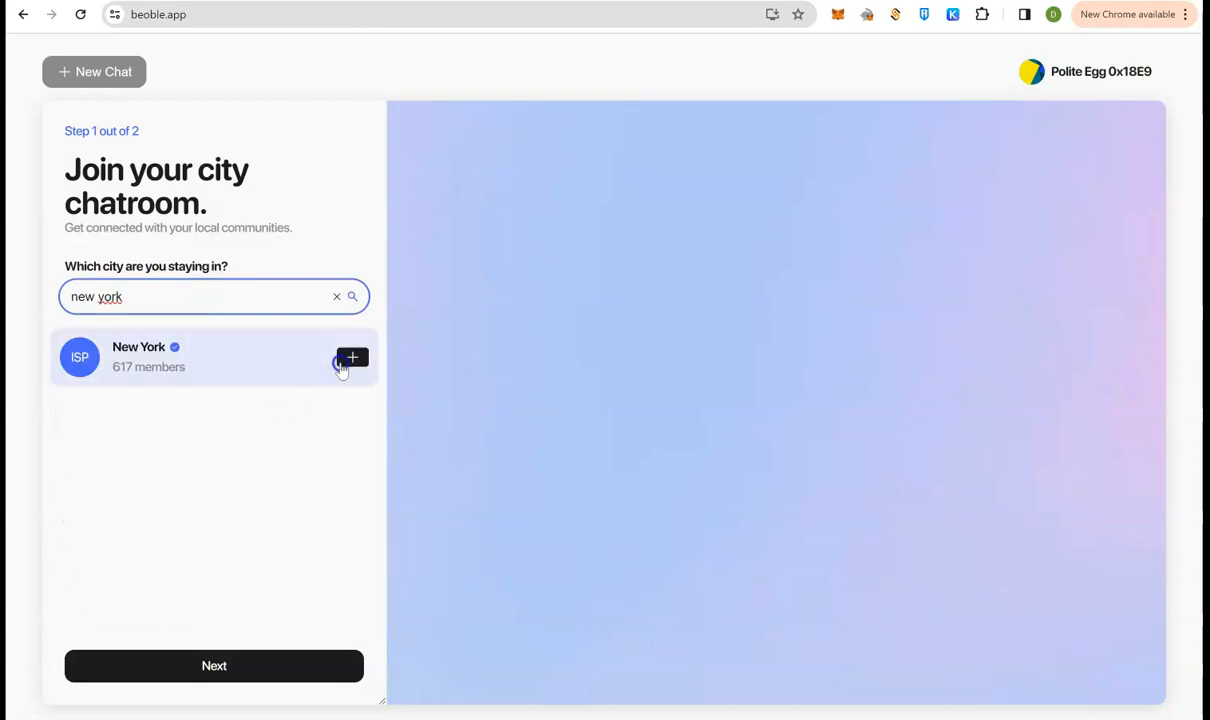
left_click(351, 357)
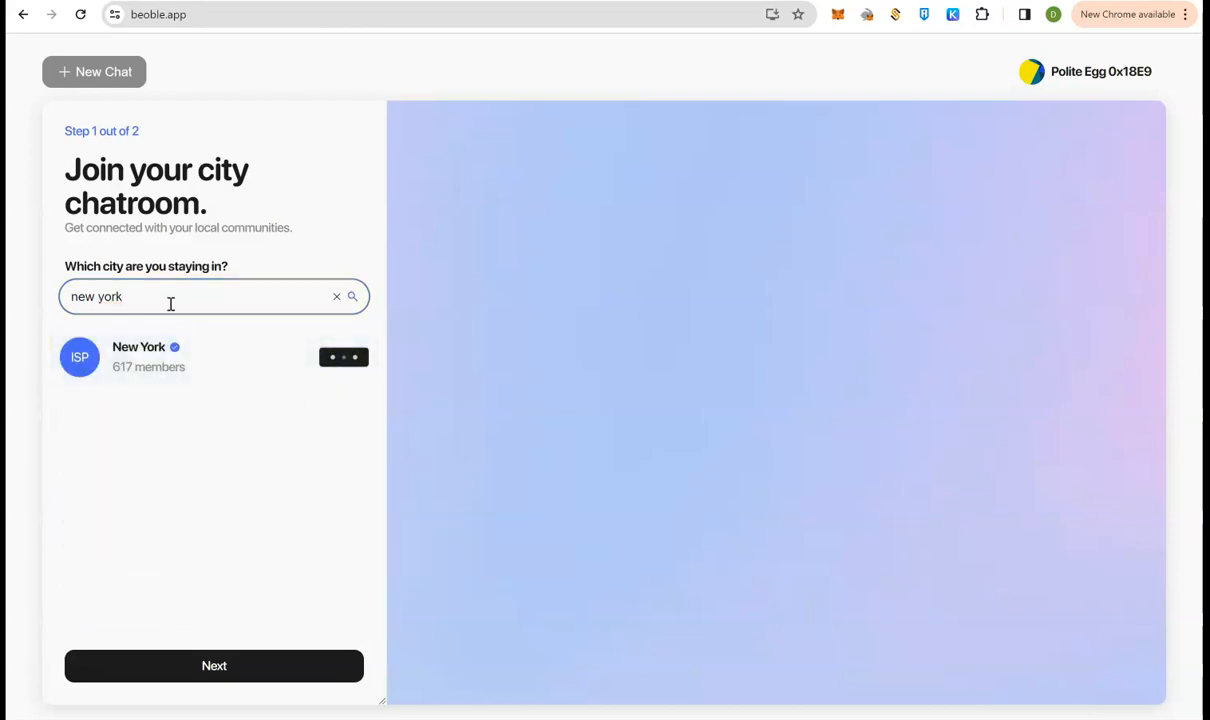
type("global")
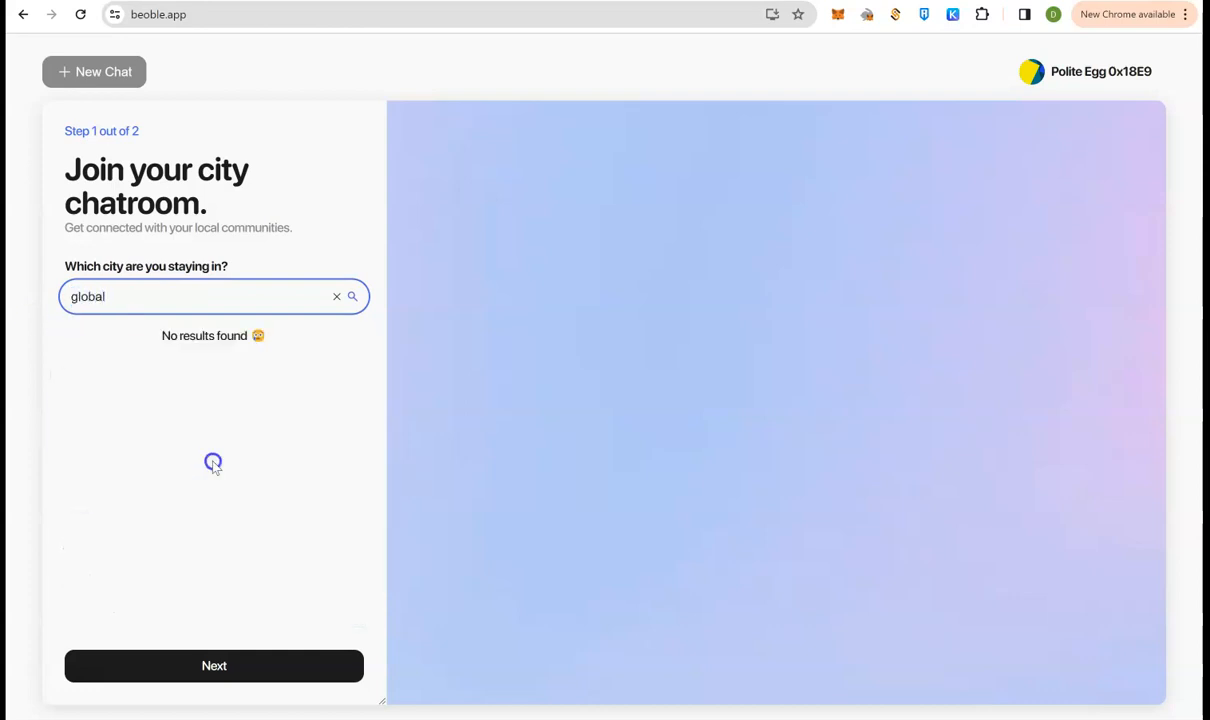
left_click(337, 296)
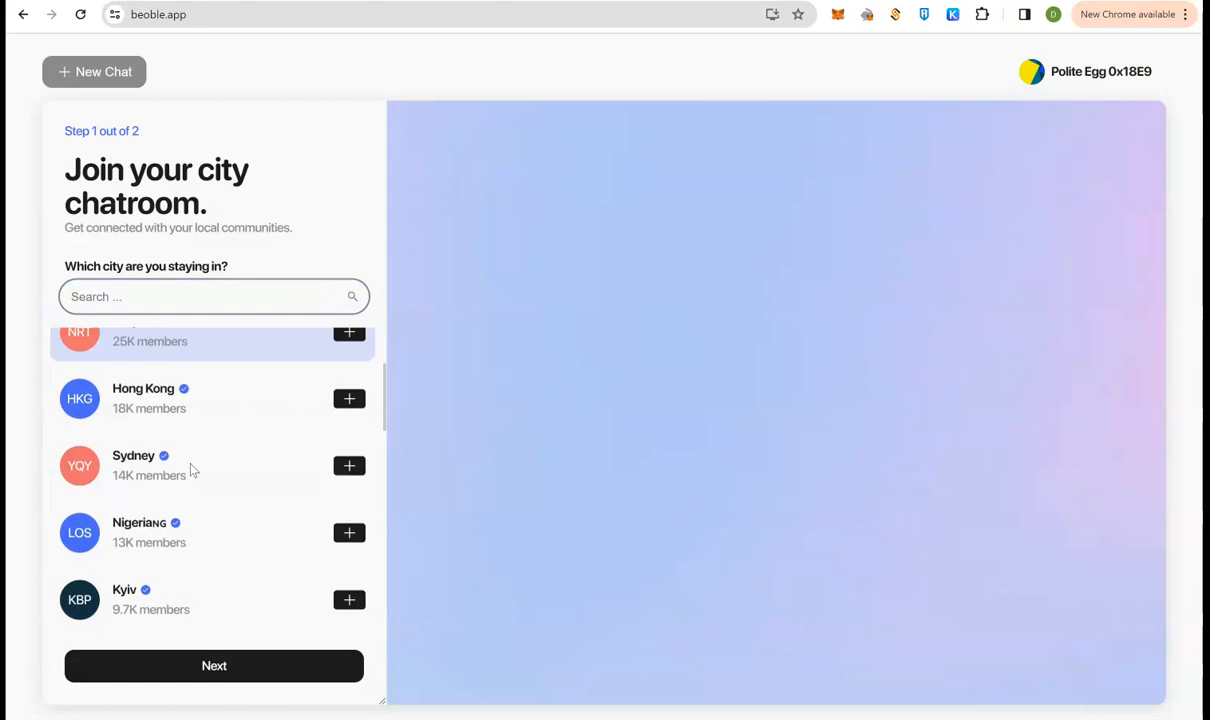
Step: Browse further down the city list and continue past the chatroom step
scroll("down", 3)
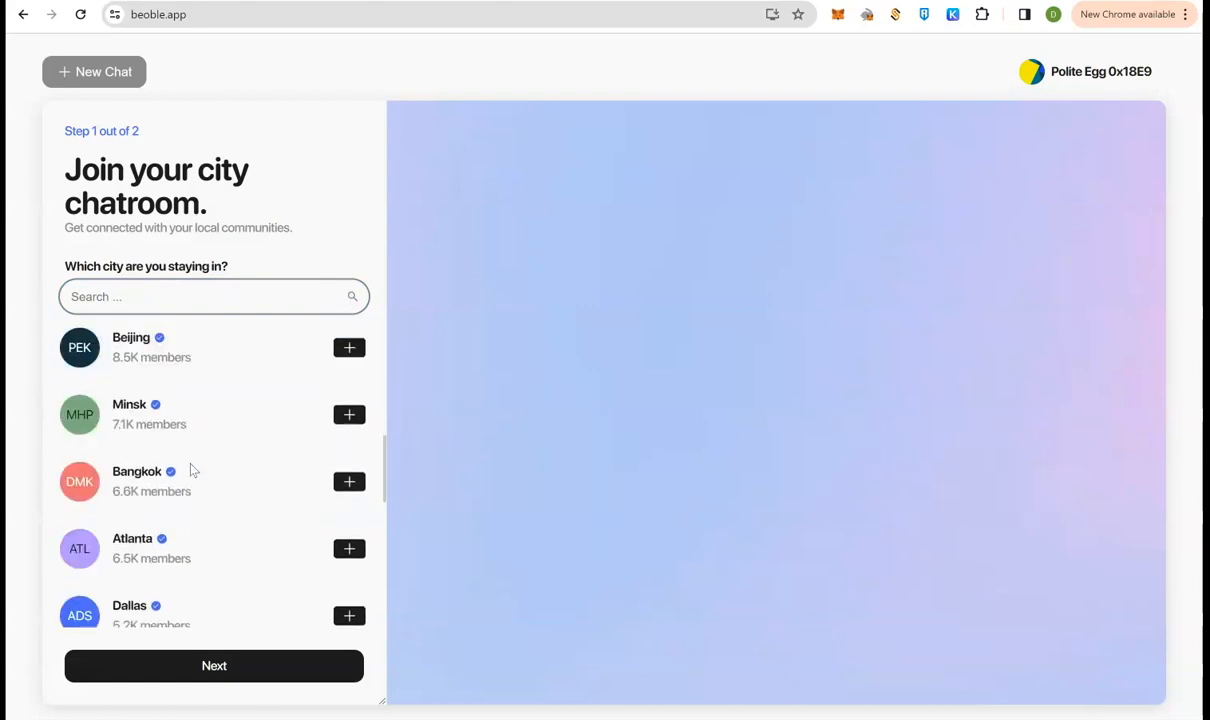
scroll("down", 3)
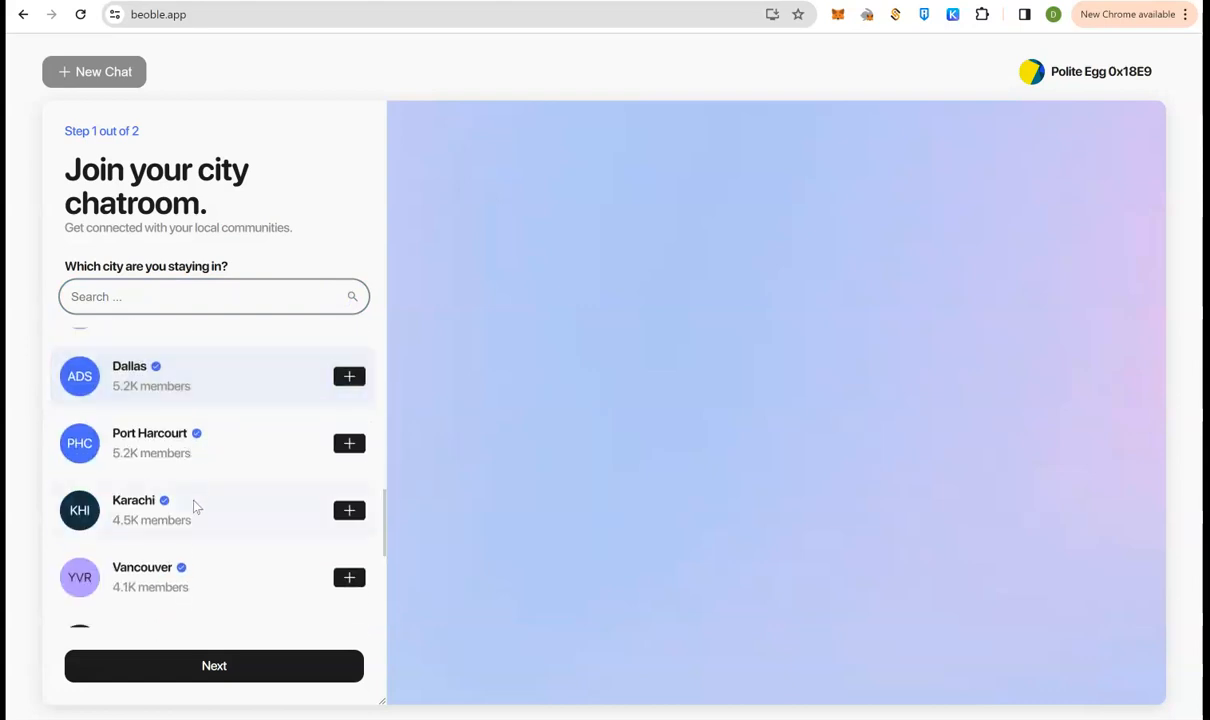
scroll("down", 3)
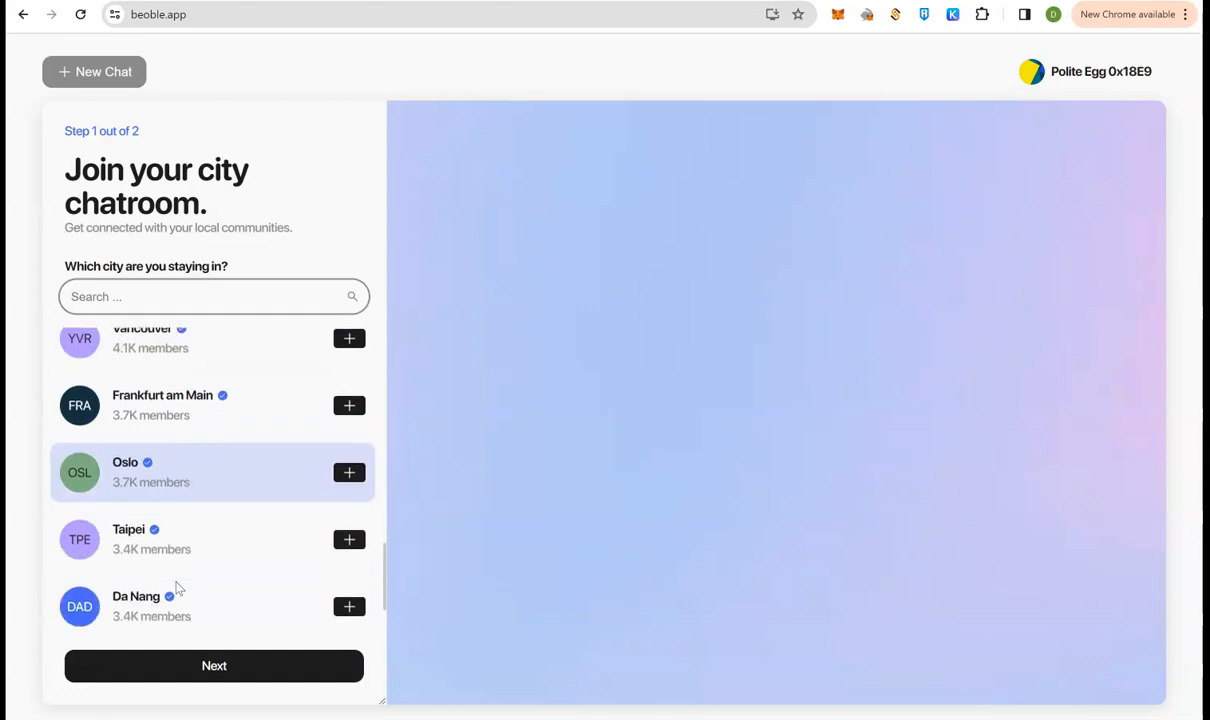
left_click(214, 666)
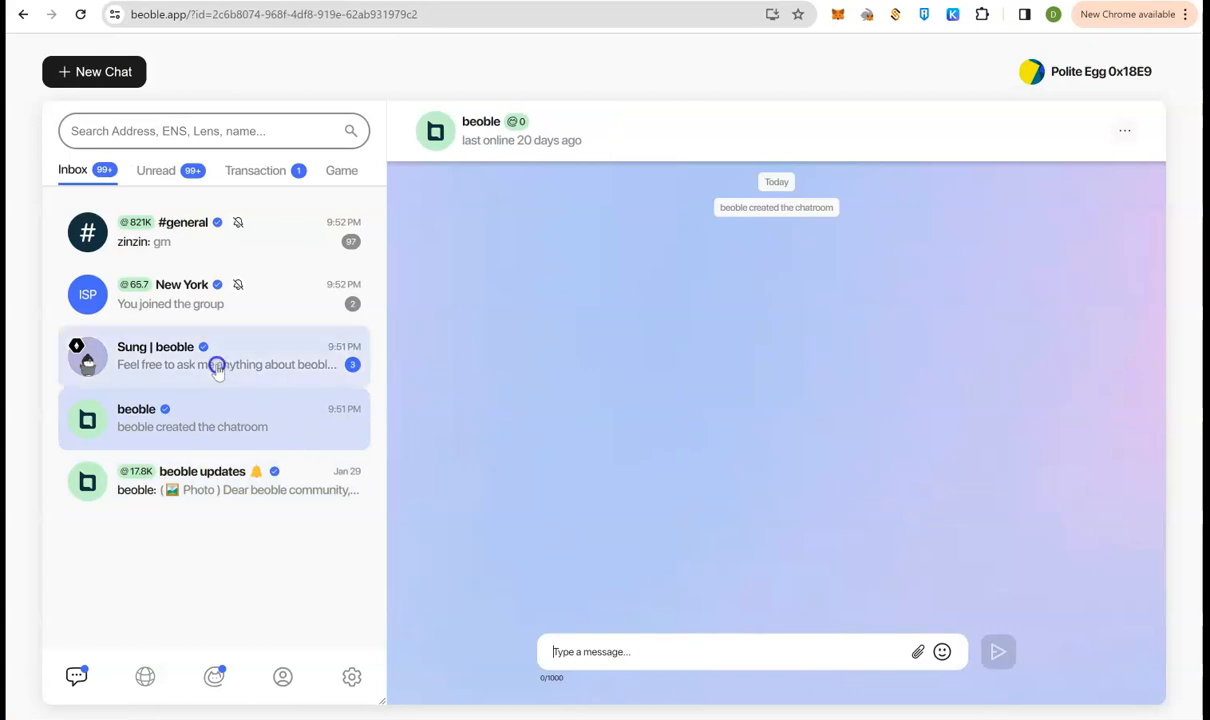
Step: Open the Sung | beoble founder welcome conversation from the inbox
left_click(215, 355)
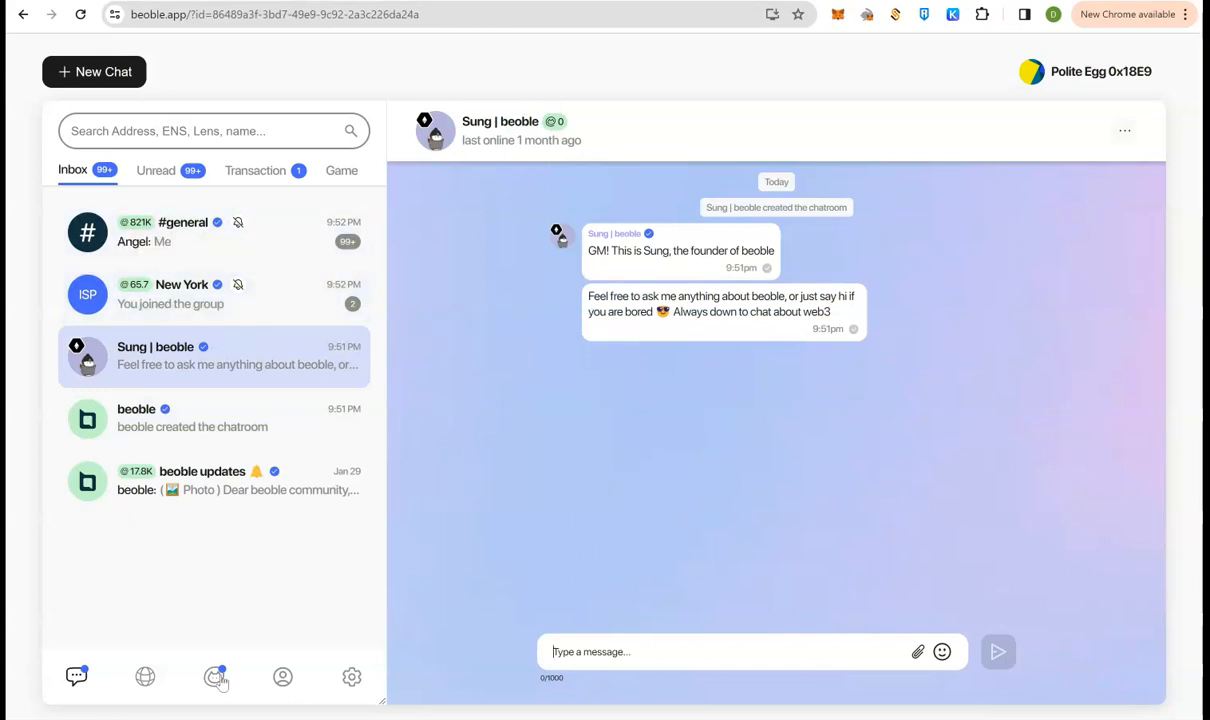
Step: In the Reward center's Collection guide, claim the x10 Daily giveaway points
left_click(214, 678)
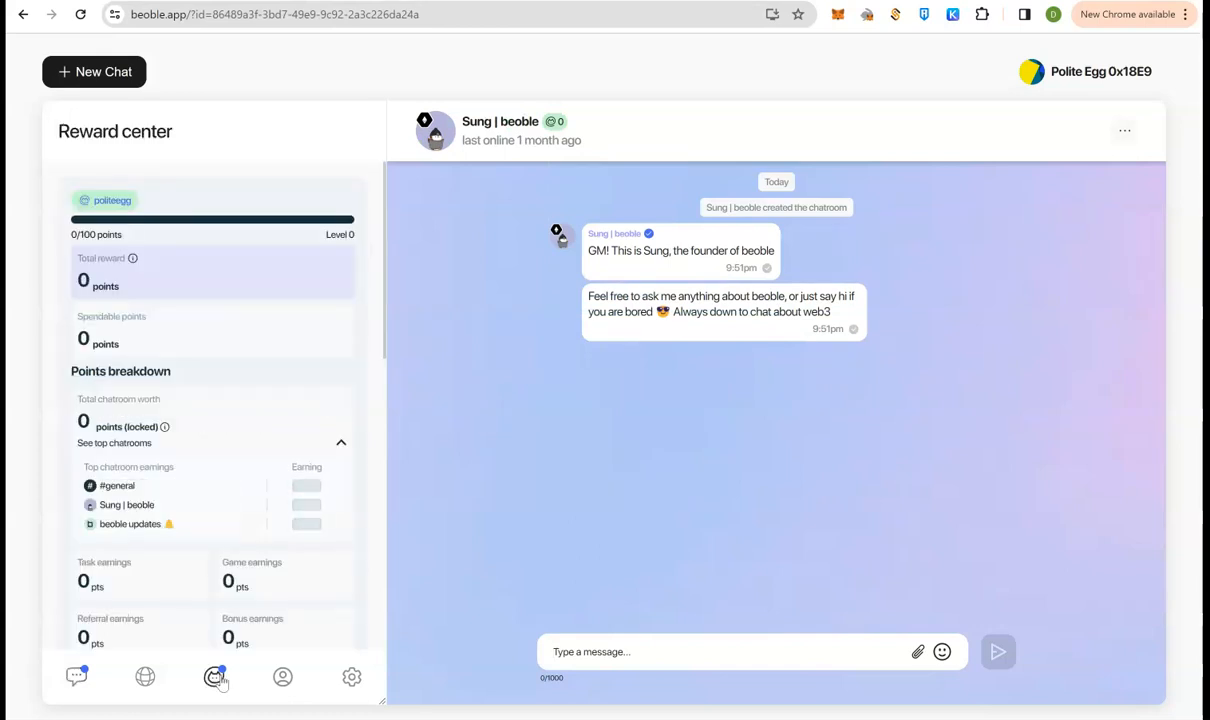
scroll("down", 3)
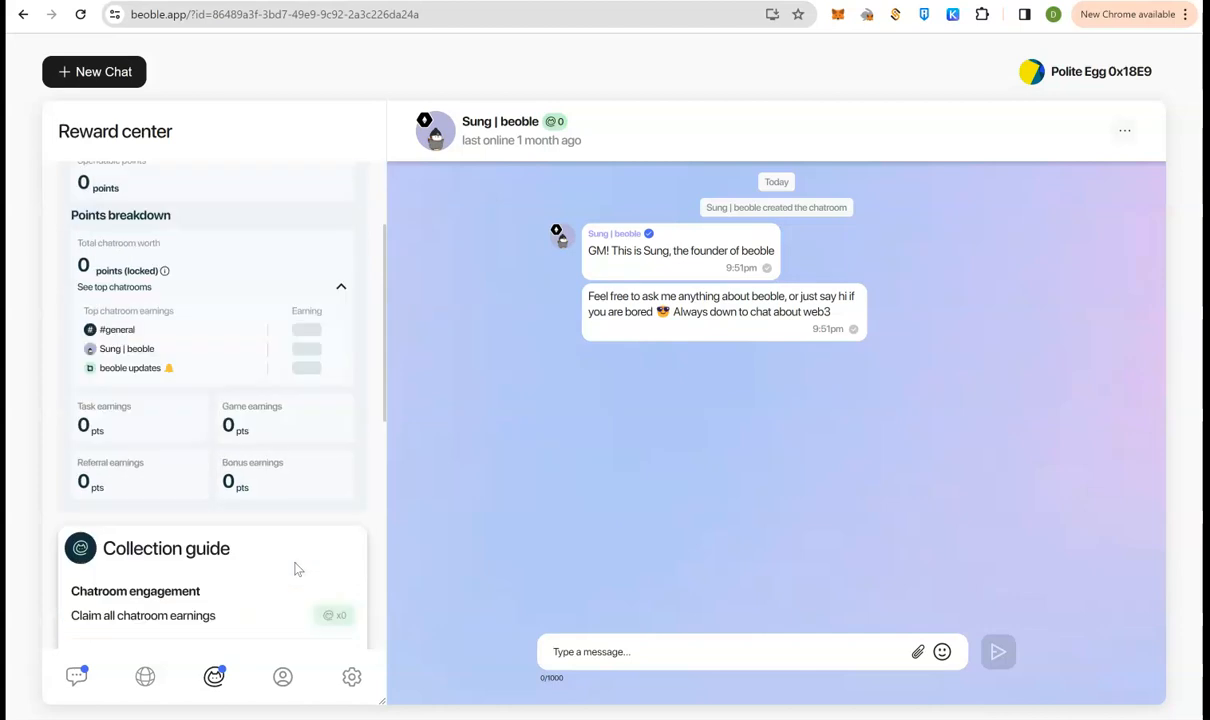
scroll("down", 3)
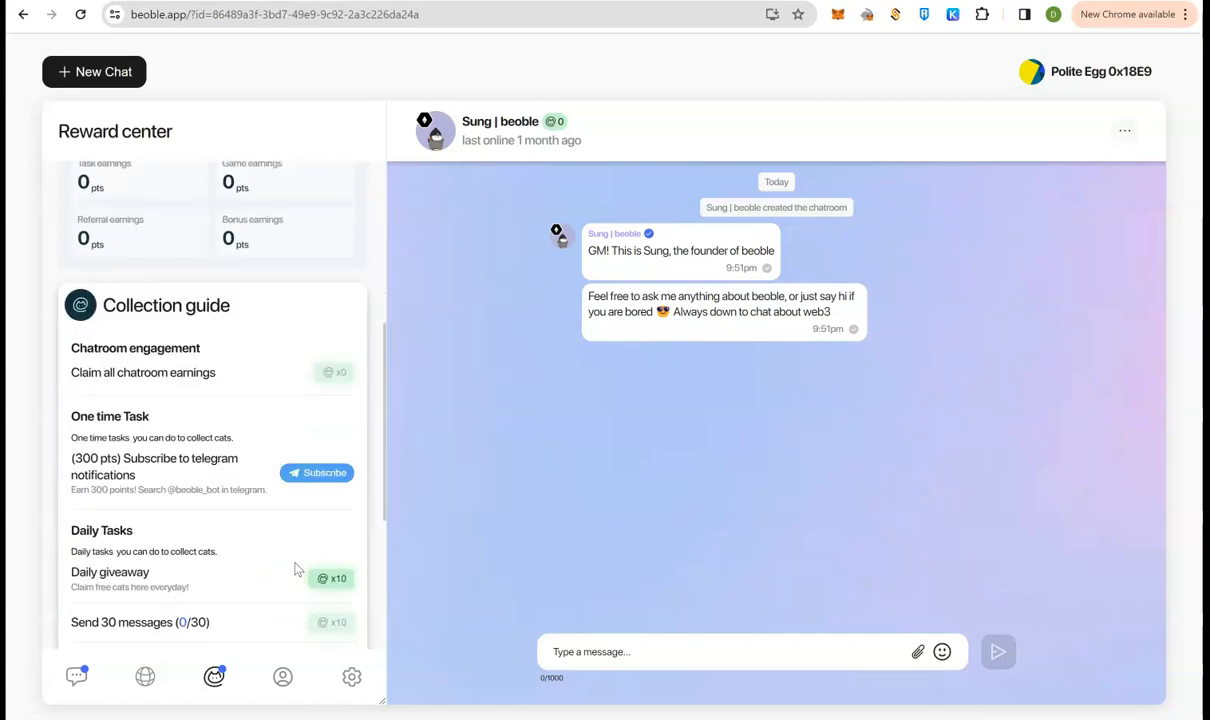
scroll("down", 3)
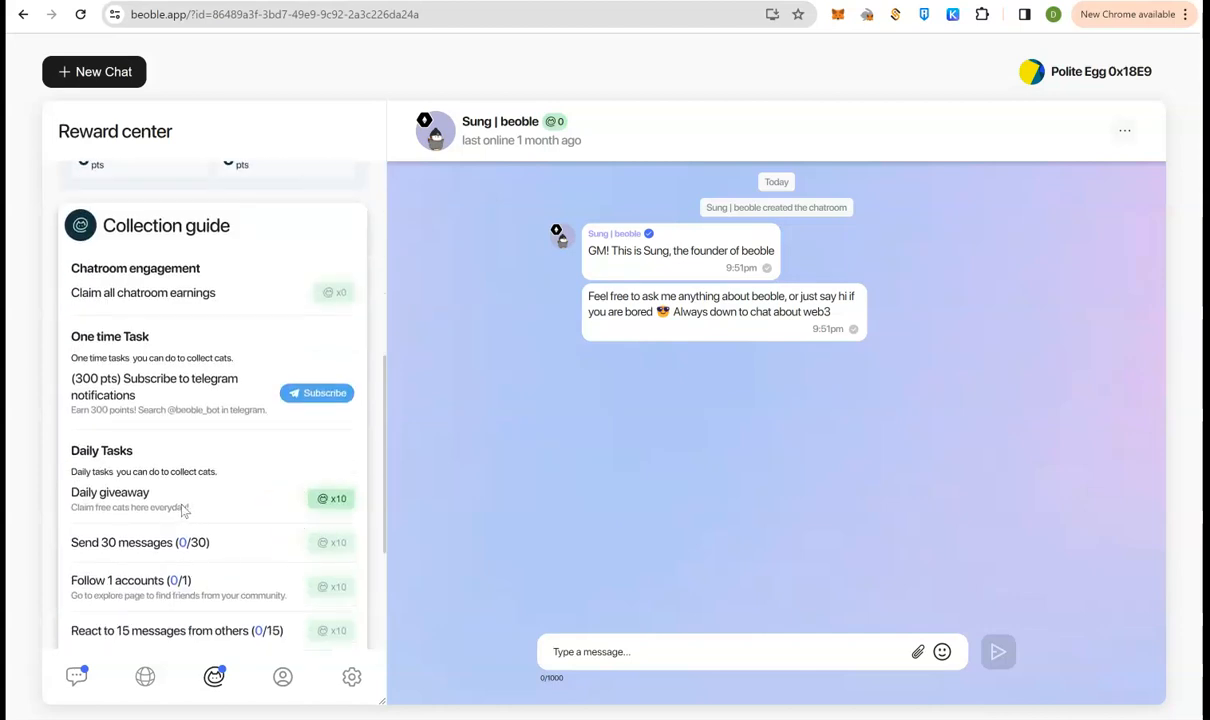
left_click(331, 499)
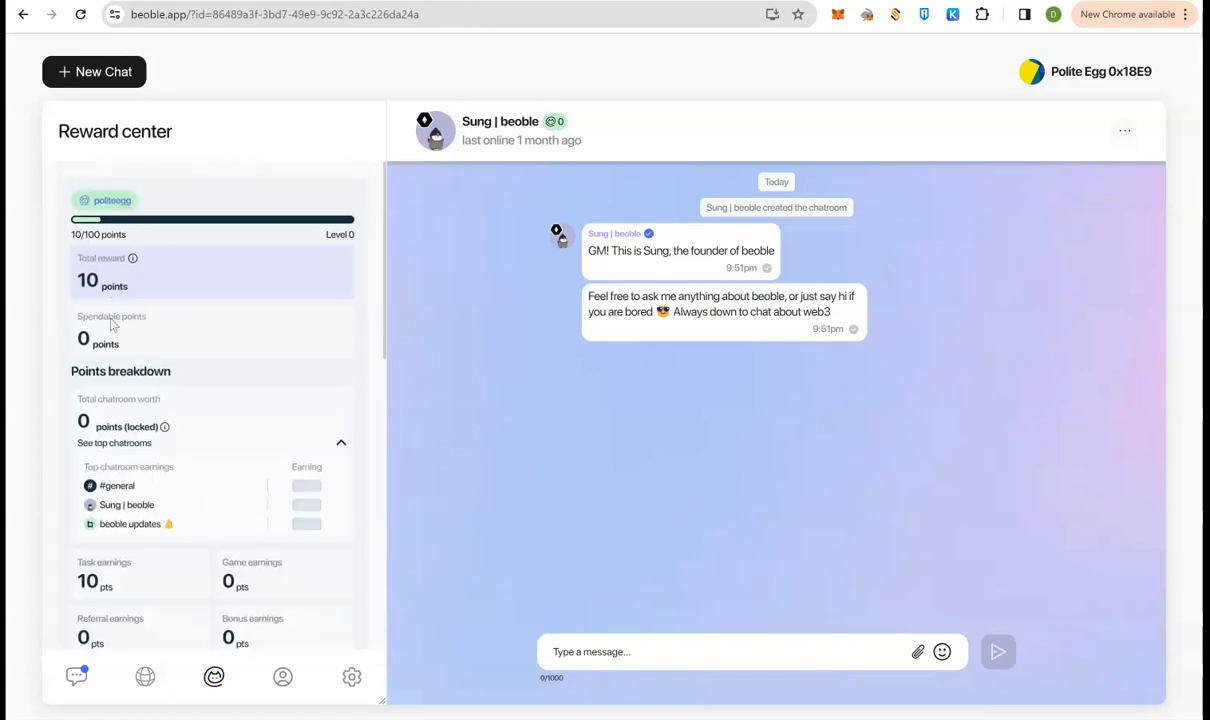
scroll("down", 3)
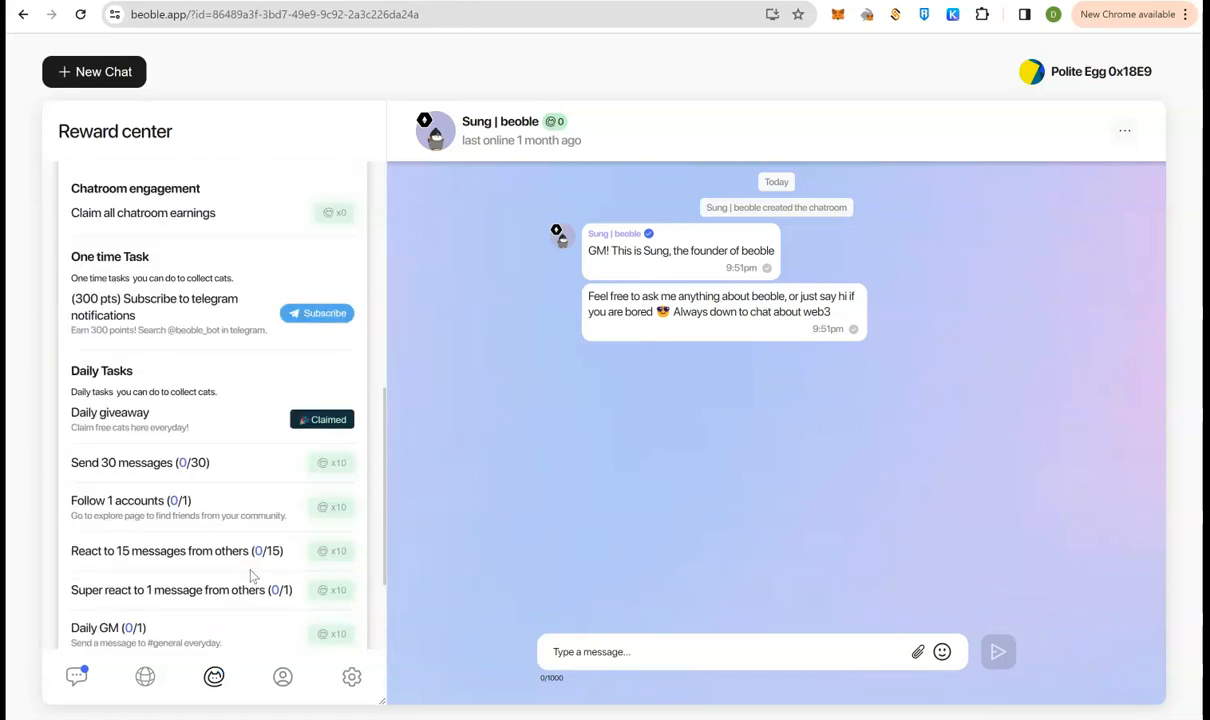
mouse_move(317, 313)
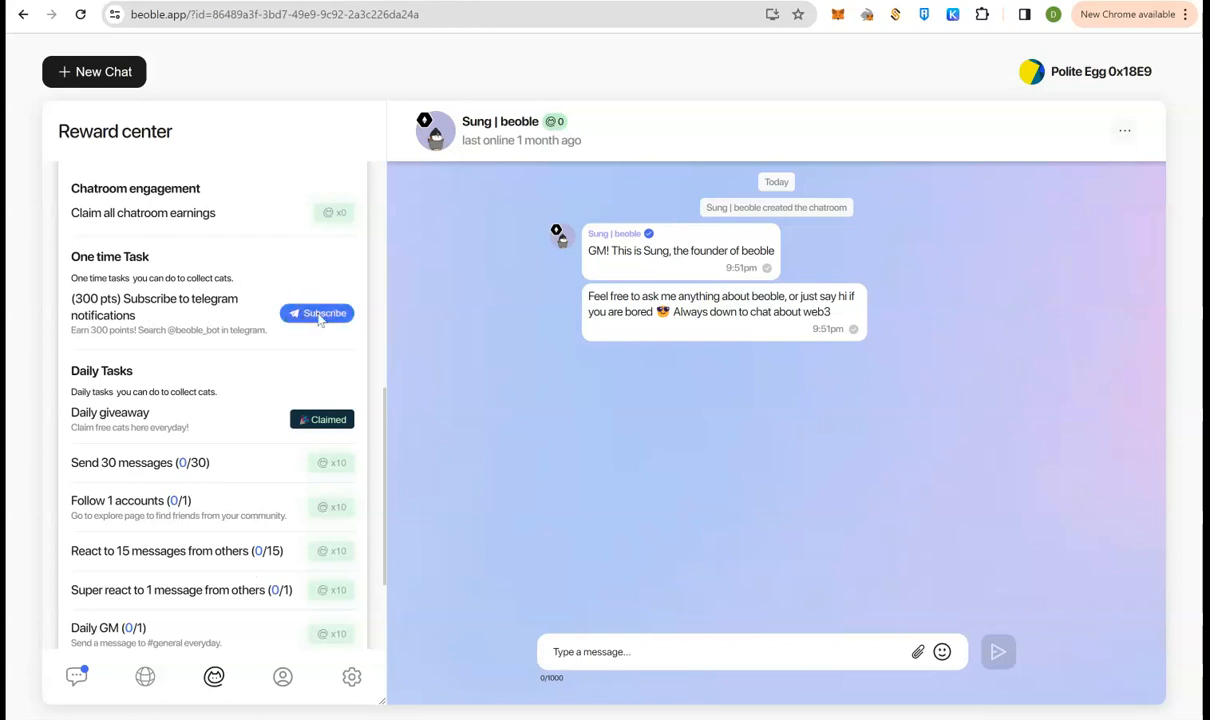
Step: View the Telegram bot subscription task page, then return to the beoble tab
left_click(317, 313)
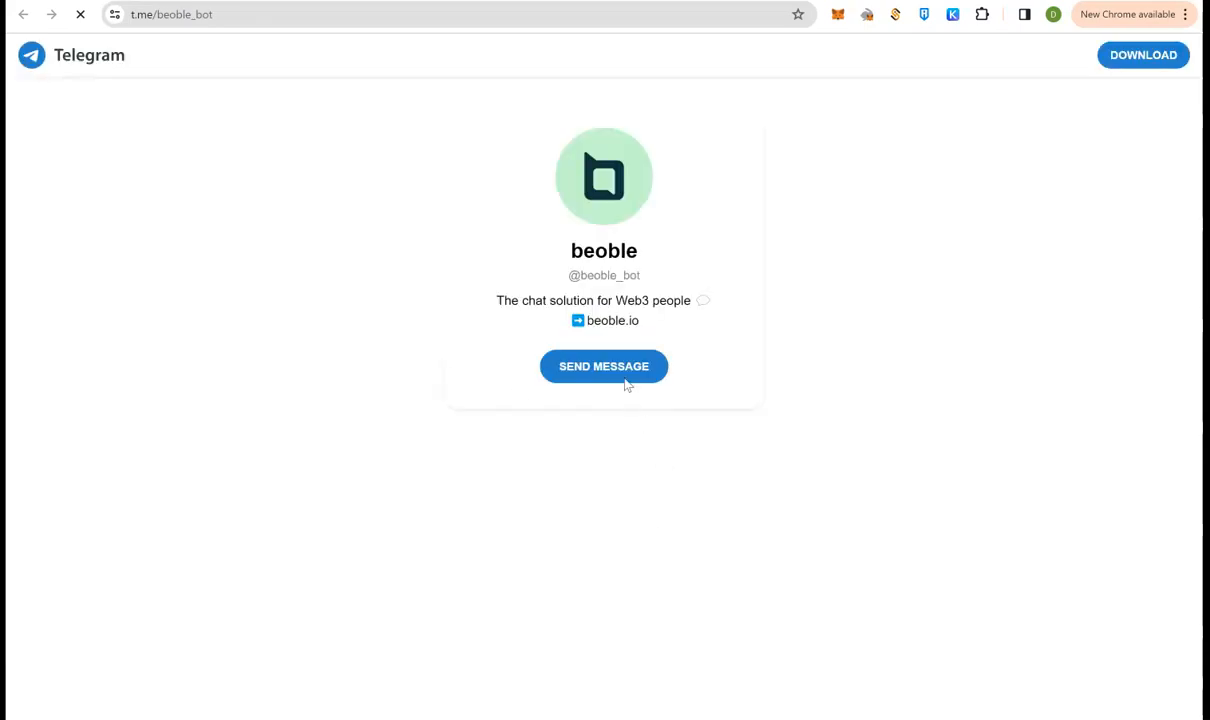
left_click(603, 366)
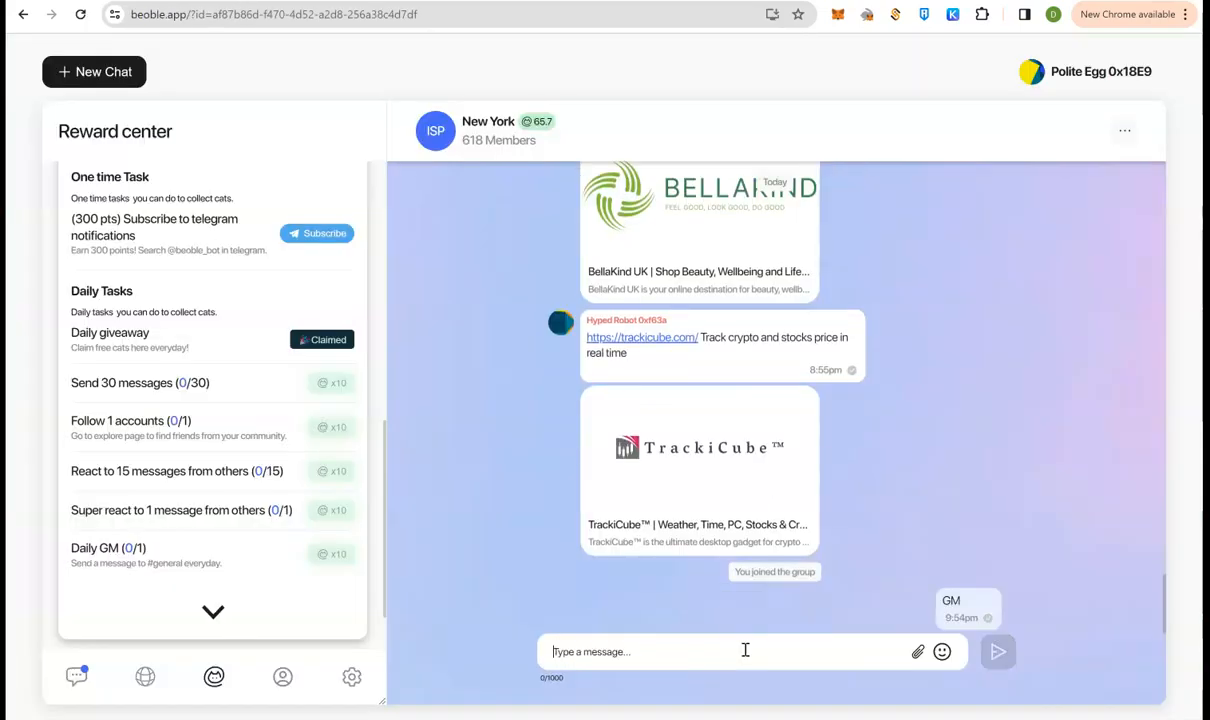
mouse_move(515, 598)
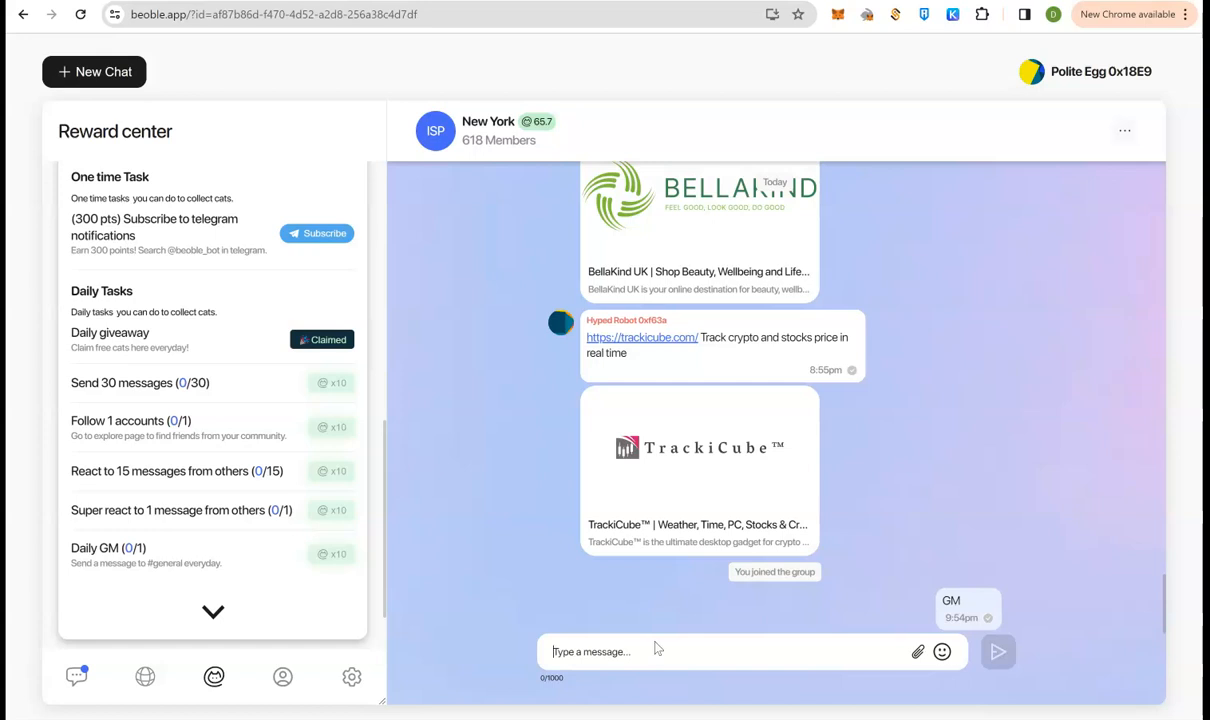
mouse_move(148, 677)
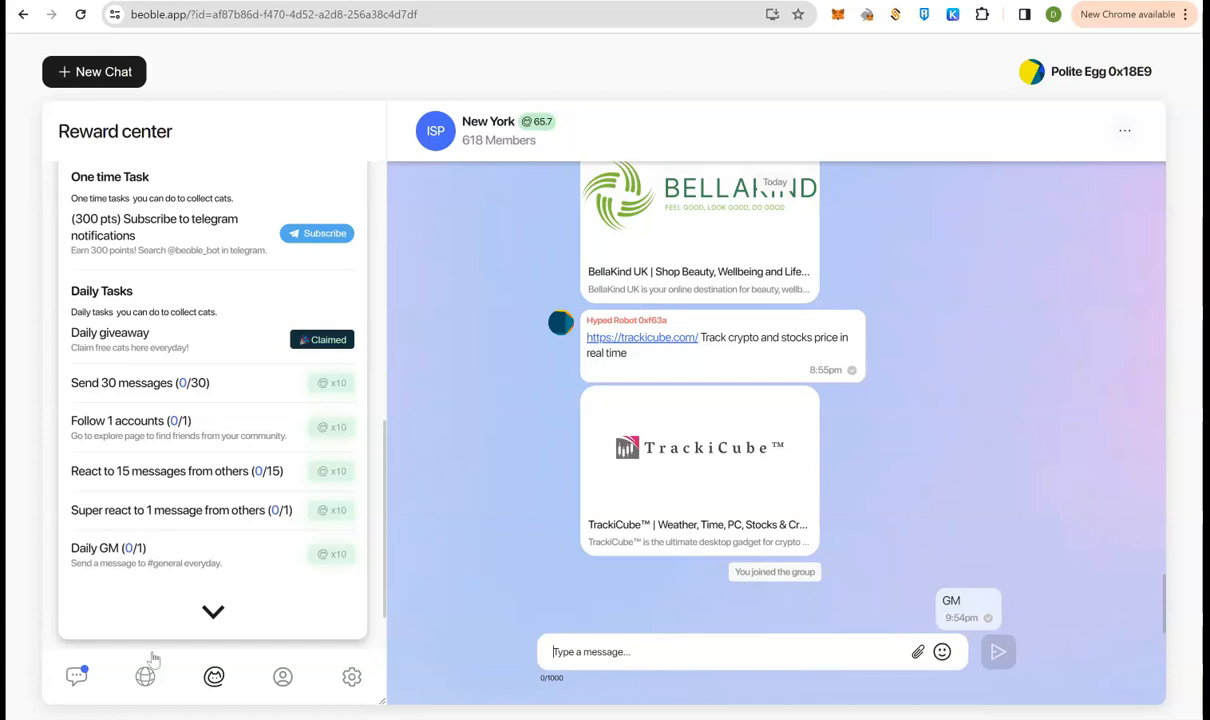
Step: Go to the community Explore page and enter the #general group chat
left_click(145, 678)
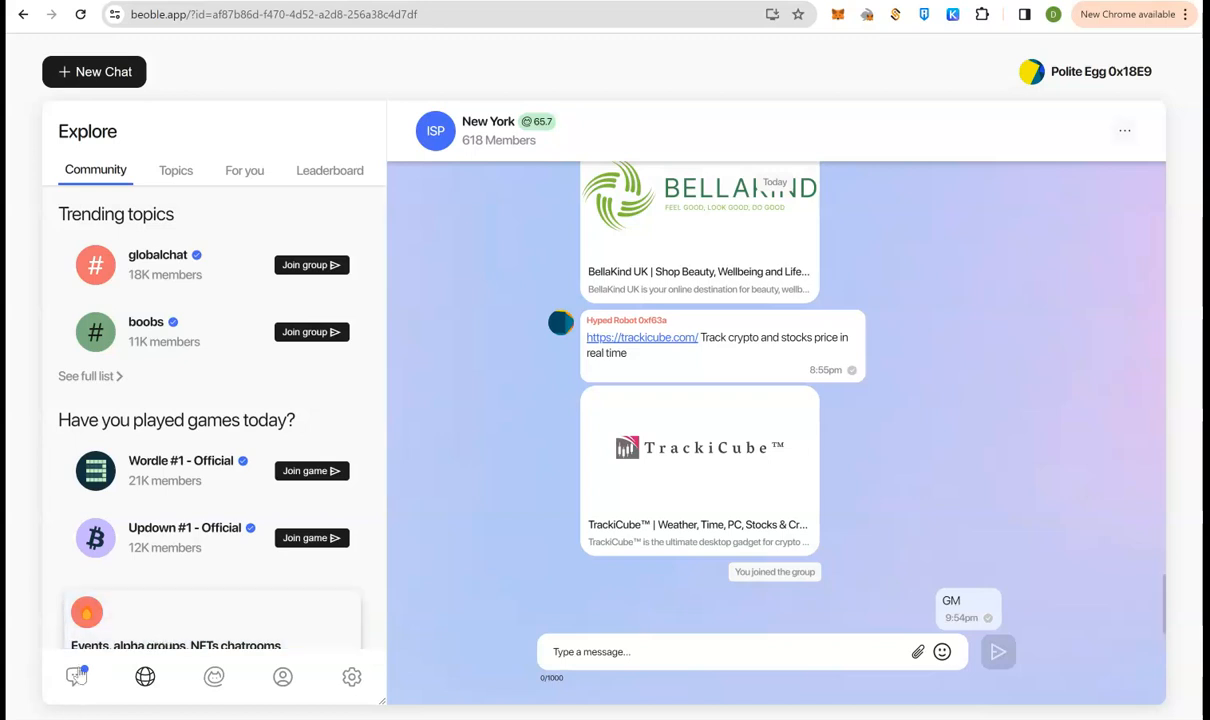
left_click(76, 679)
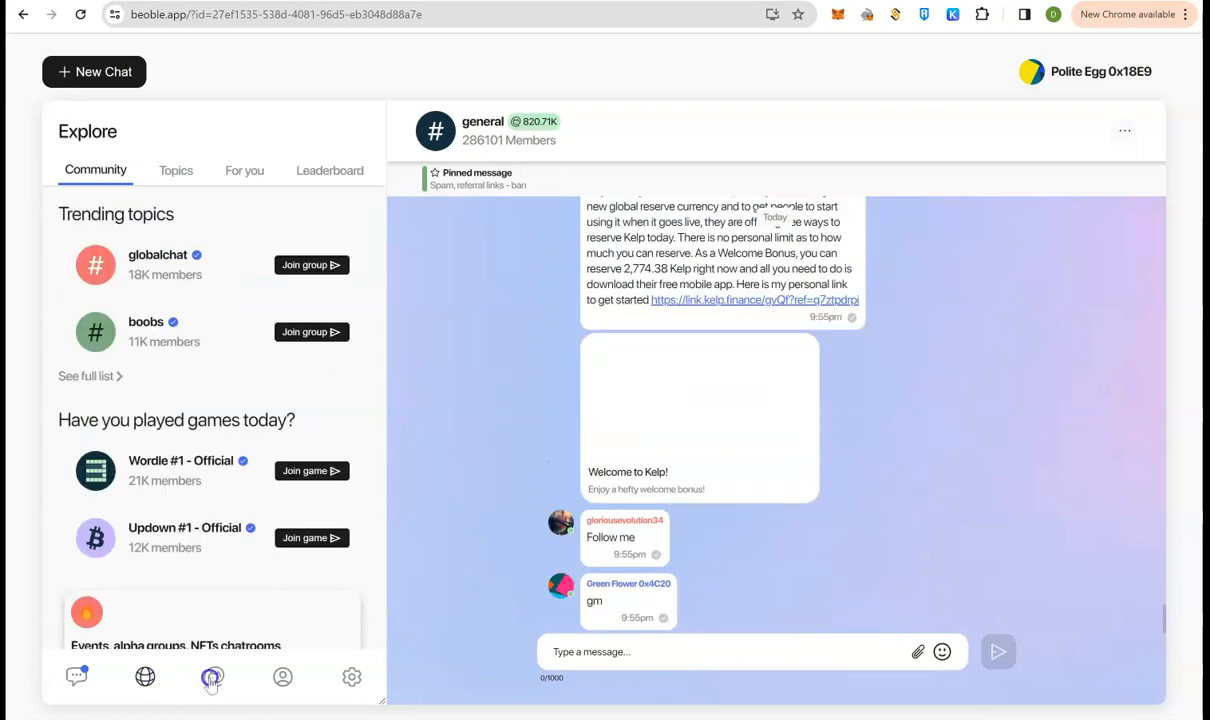
Step: Claim the x10 Daily GM points and confirm sending the SEAWEED super reaction
left_click(212, 677)
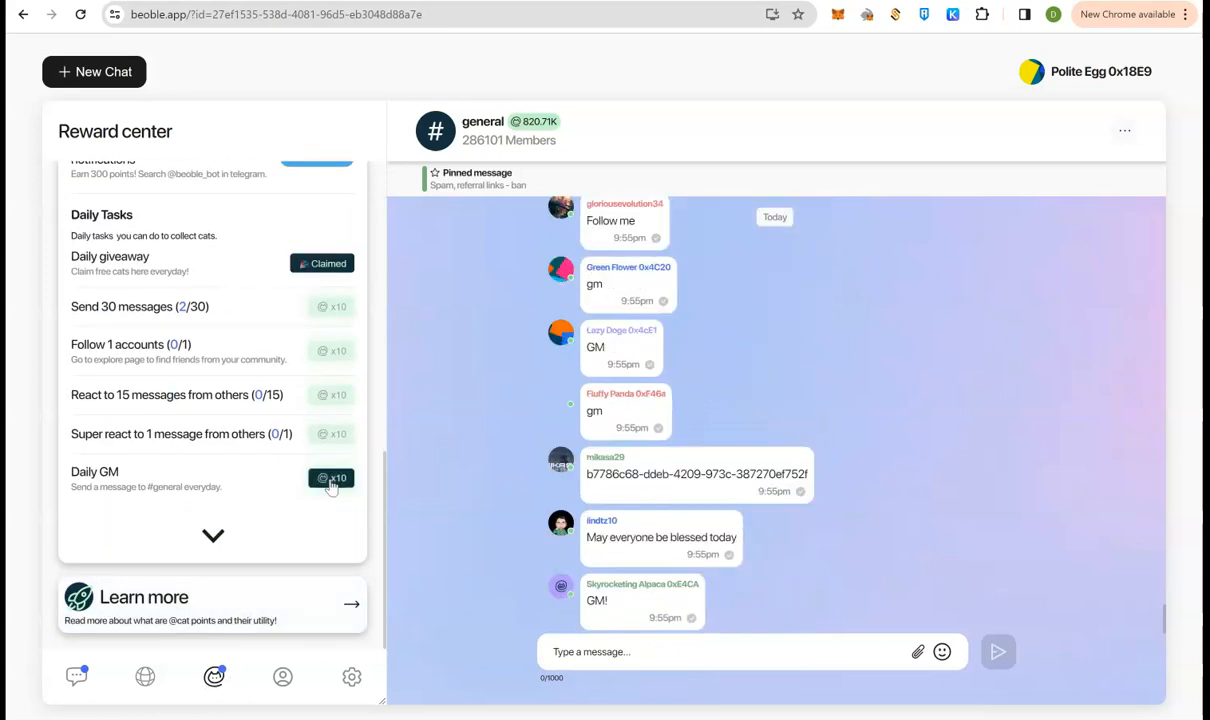
left_click(330, 478)
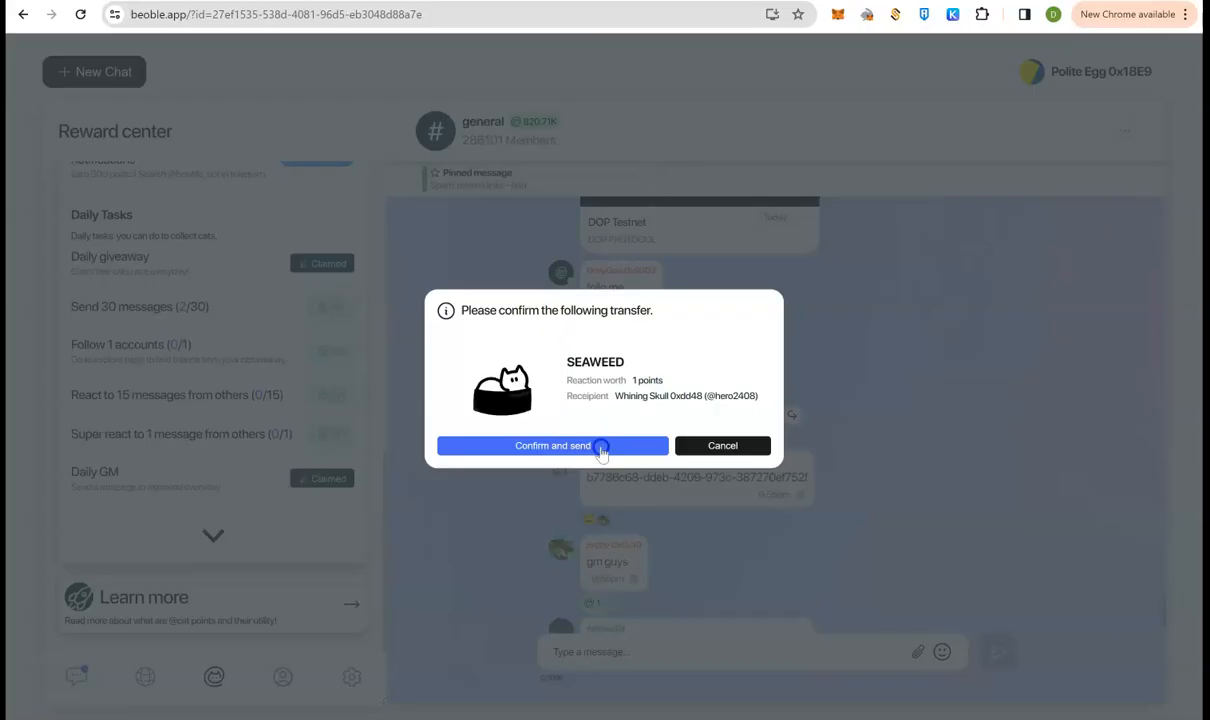
left_click(552, 446)
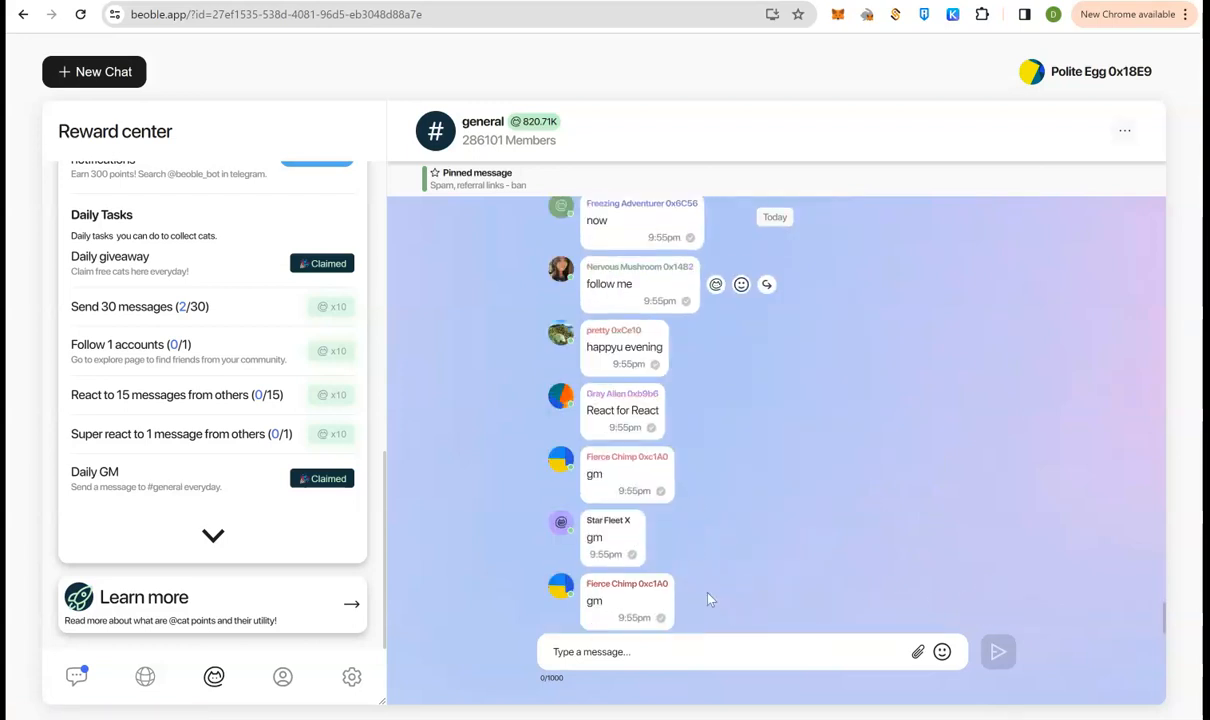
Step: Scroll through #general messages and the Collection guide to check updated react task counts
scroll("down", 3)
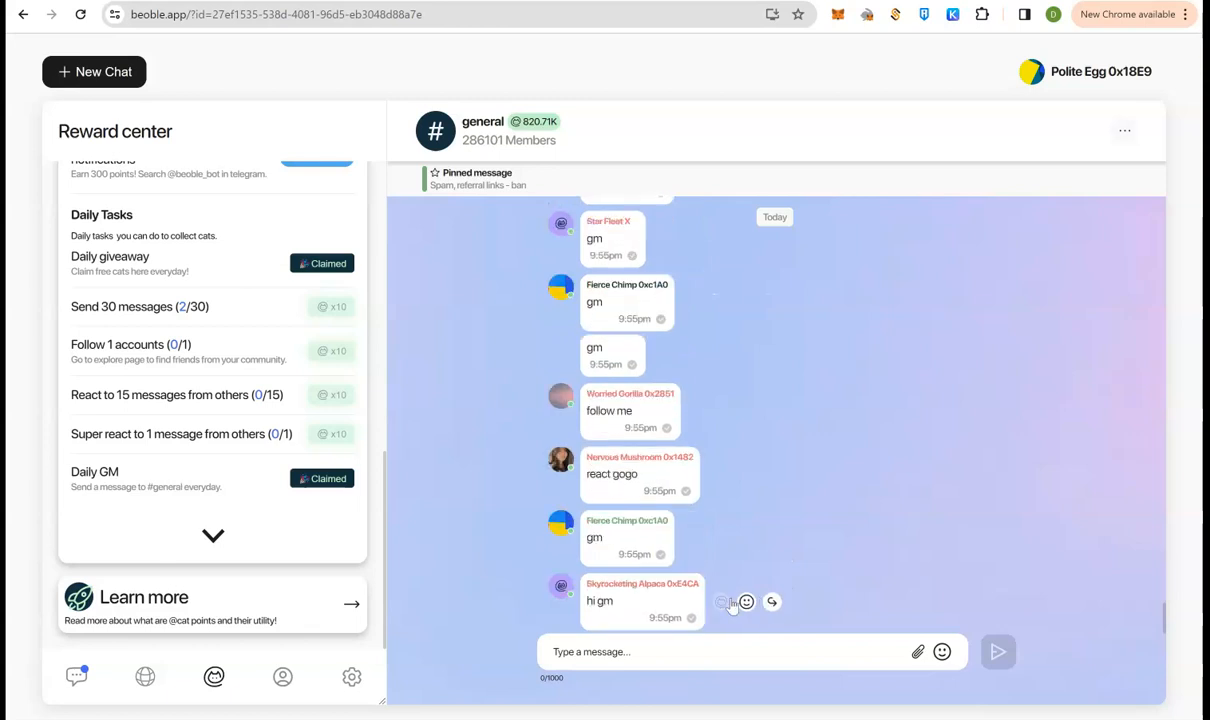
scroll("down", 3)
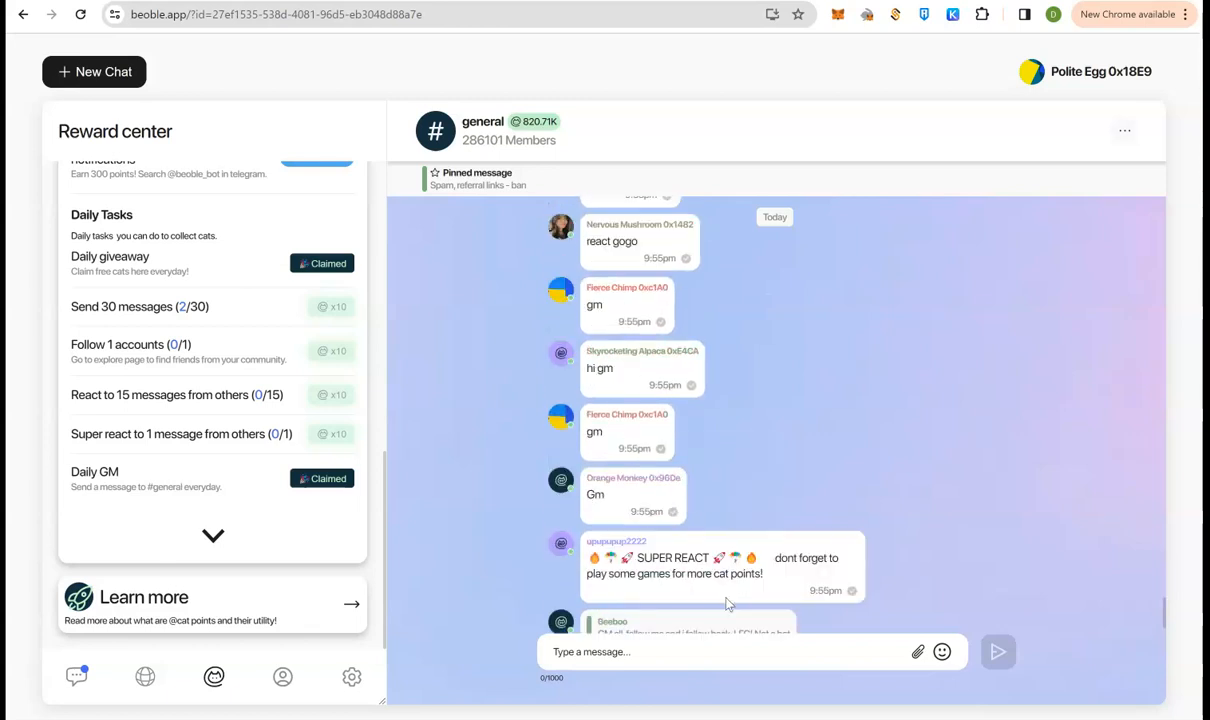
scroll("down", 3)
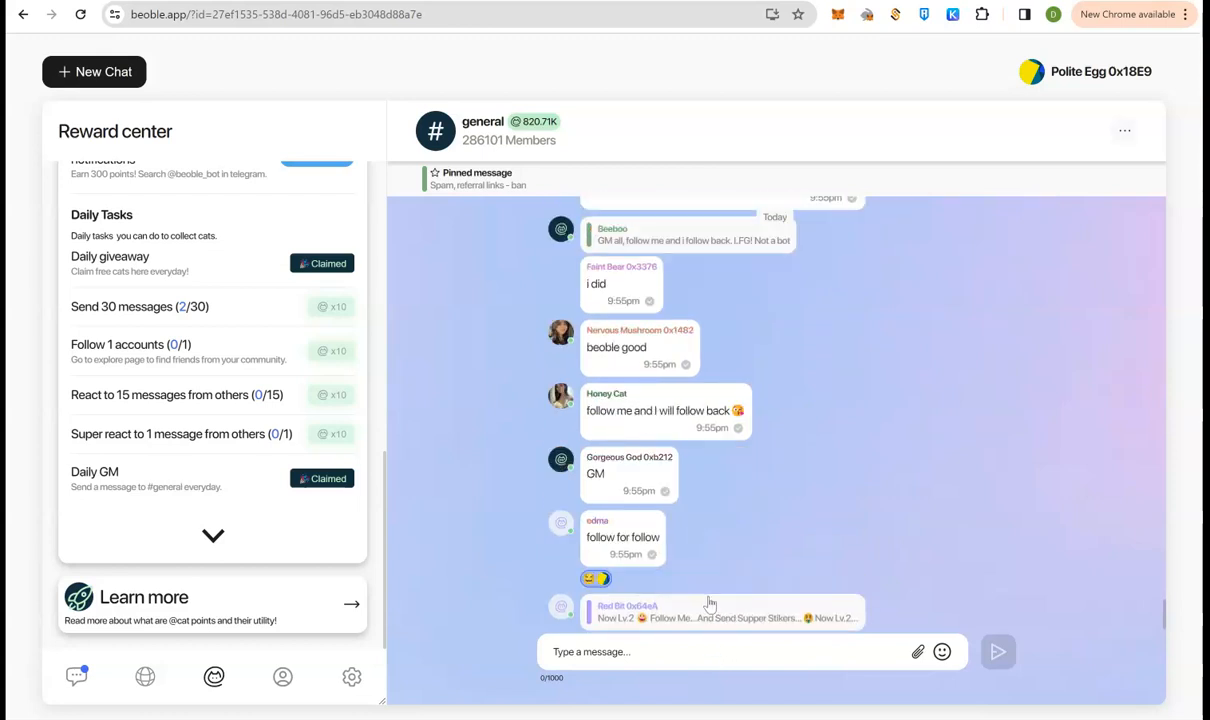
scroll("down", 3)
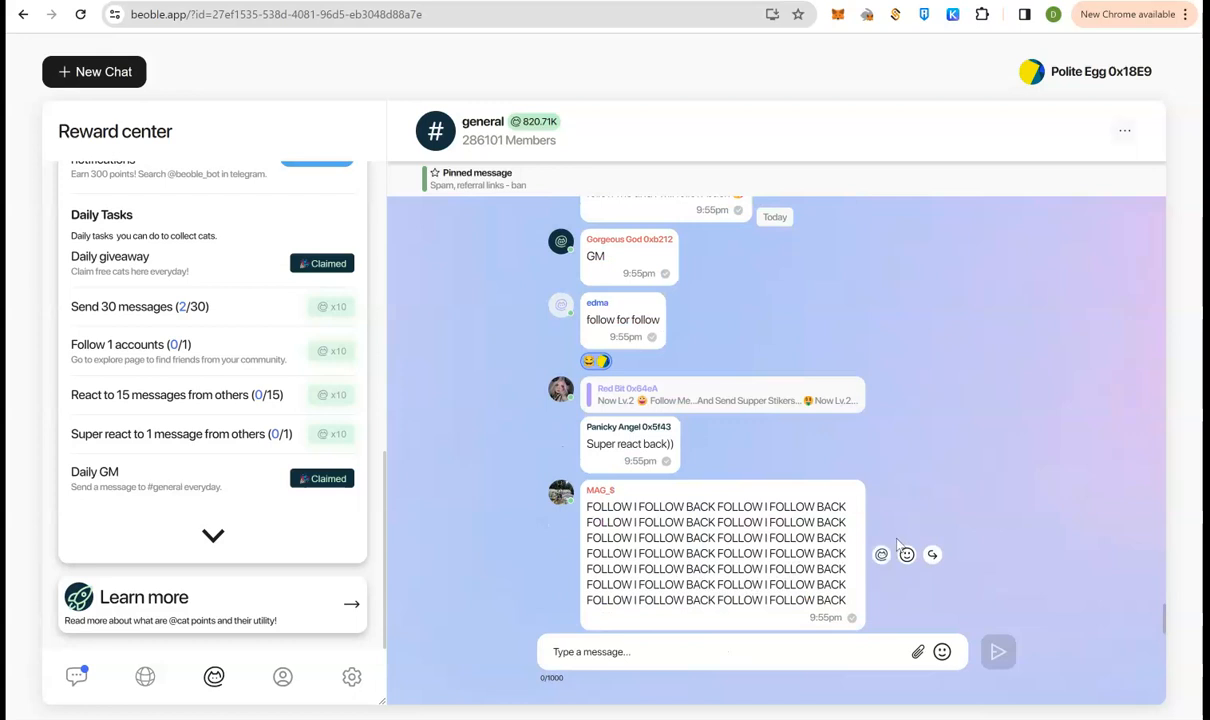
scroll("down", 3)
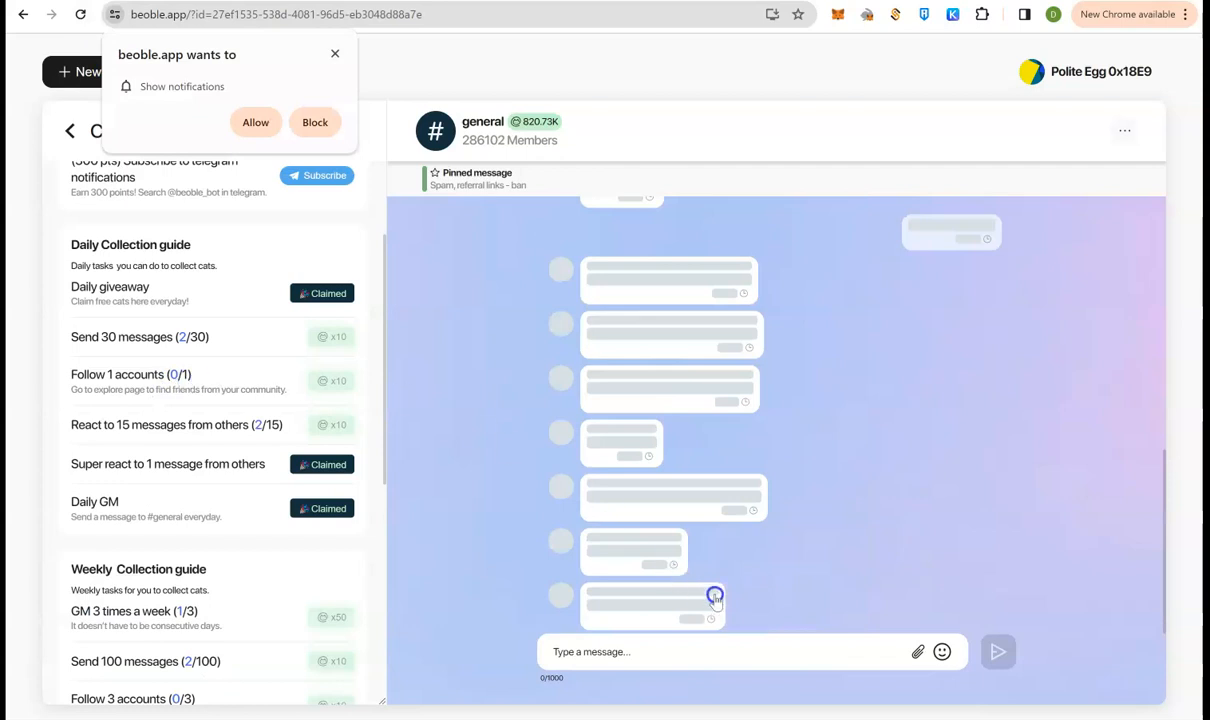
Step: Follow Dirty Inu 0xAA9d from their #general profile panel, raising their followers to 3
left_click(255, 122)
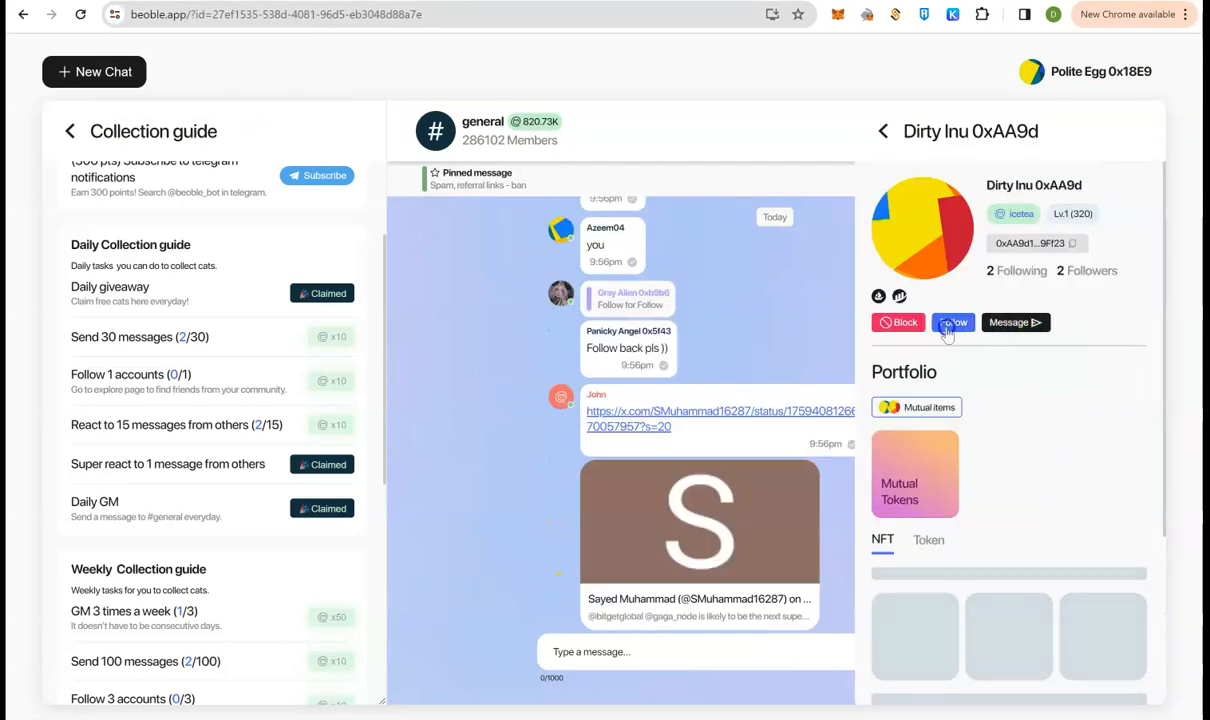
left_click(954, 322)
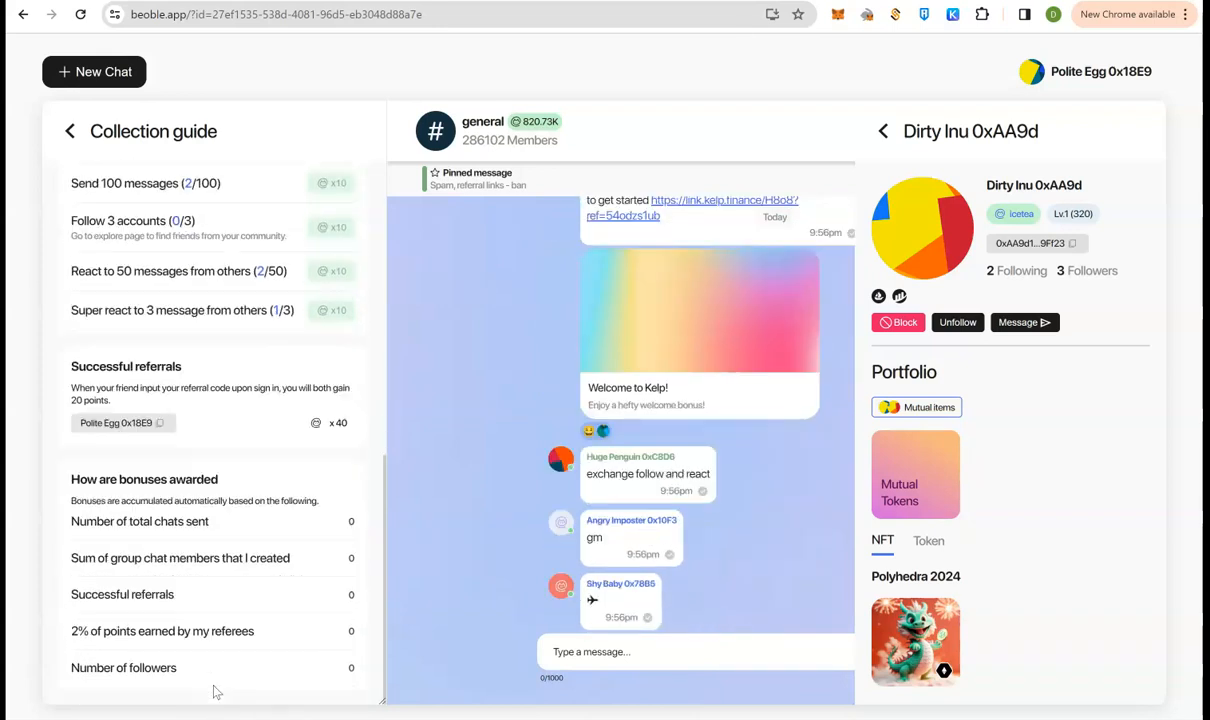
Step: Scroll down through the Collection guide before returning to the Reward center overview
scroll("down", 3)
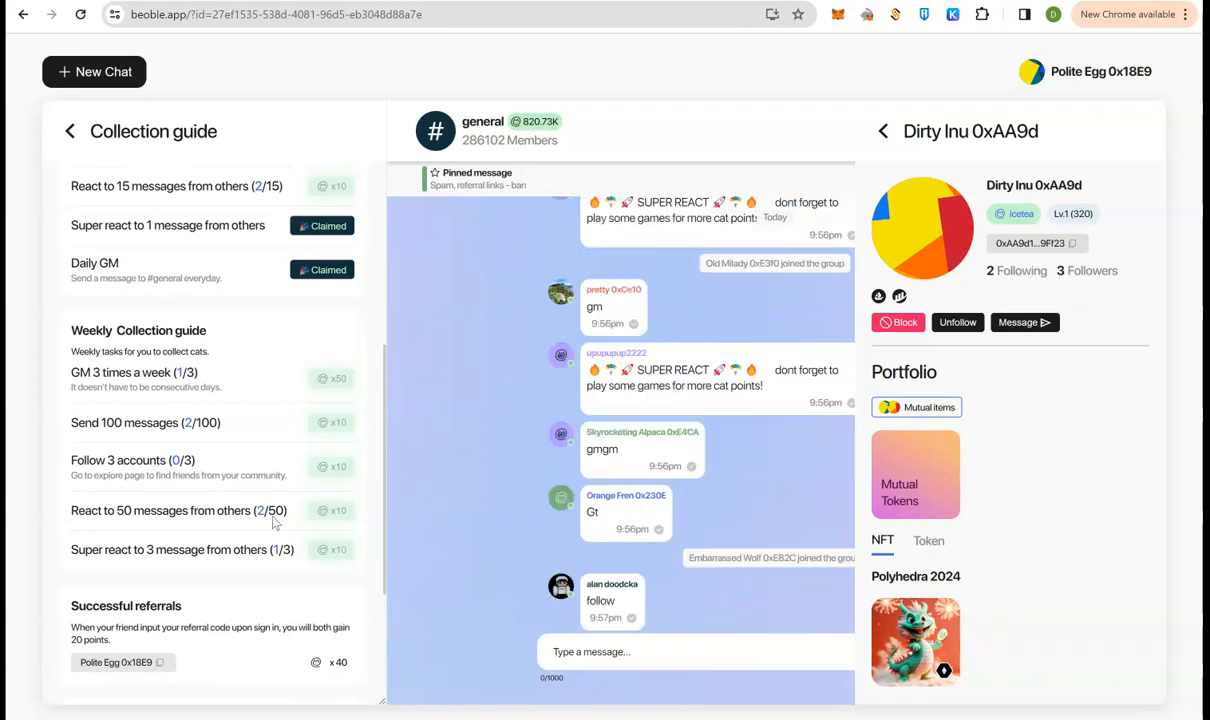
scroll("down", 3)
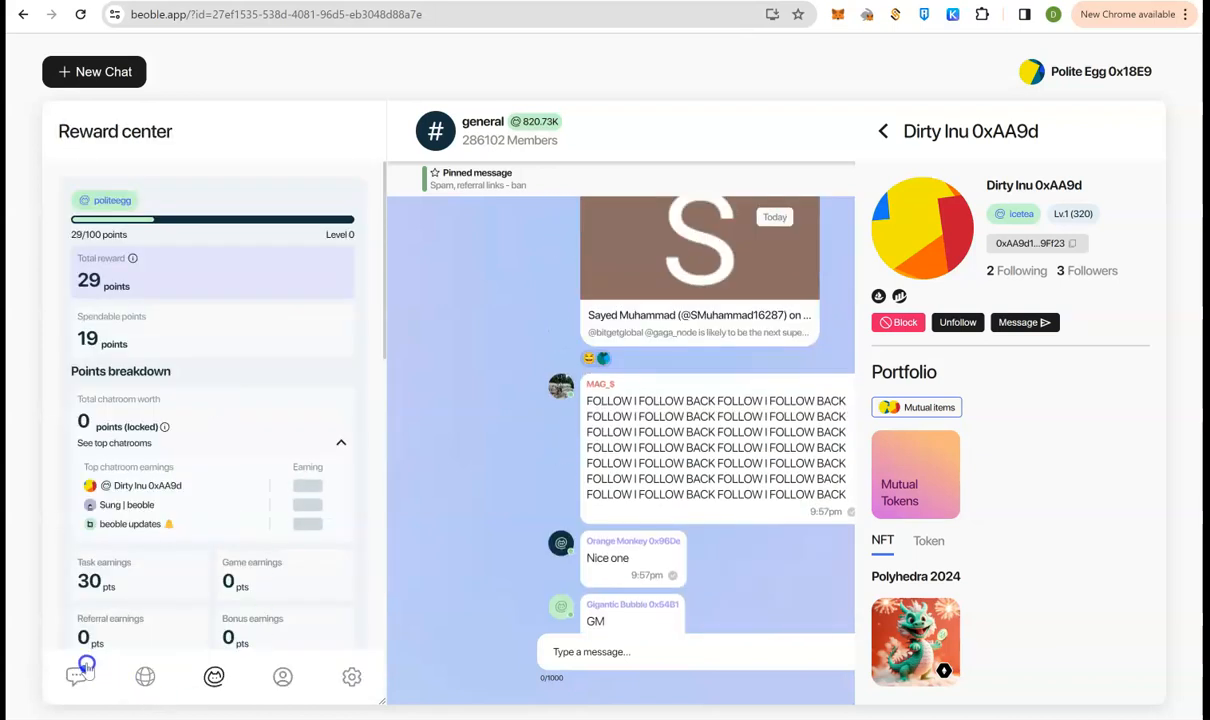
left_click(77, 677)
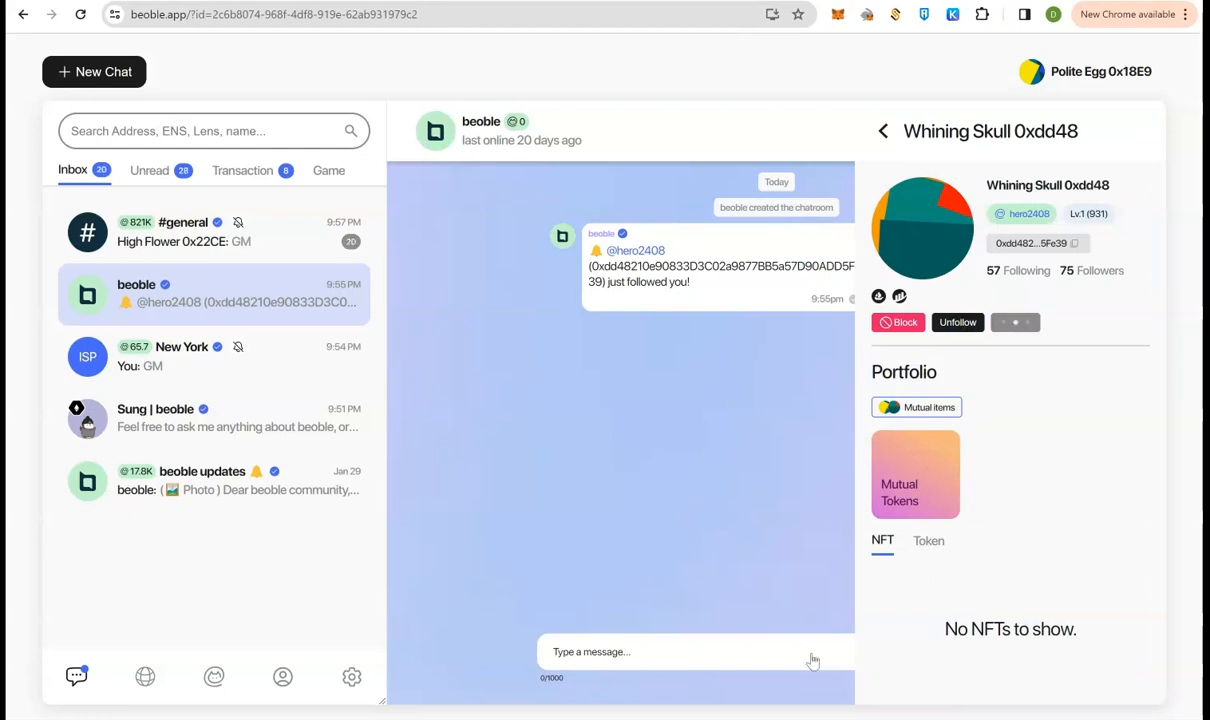
left_click(882, 131)
type("Thanks for following me")
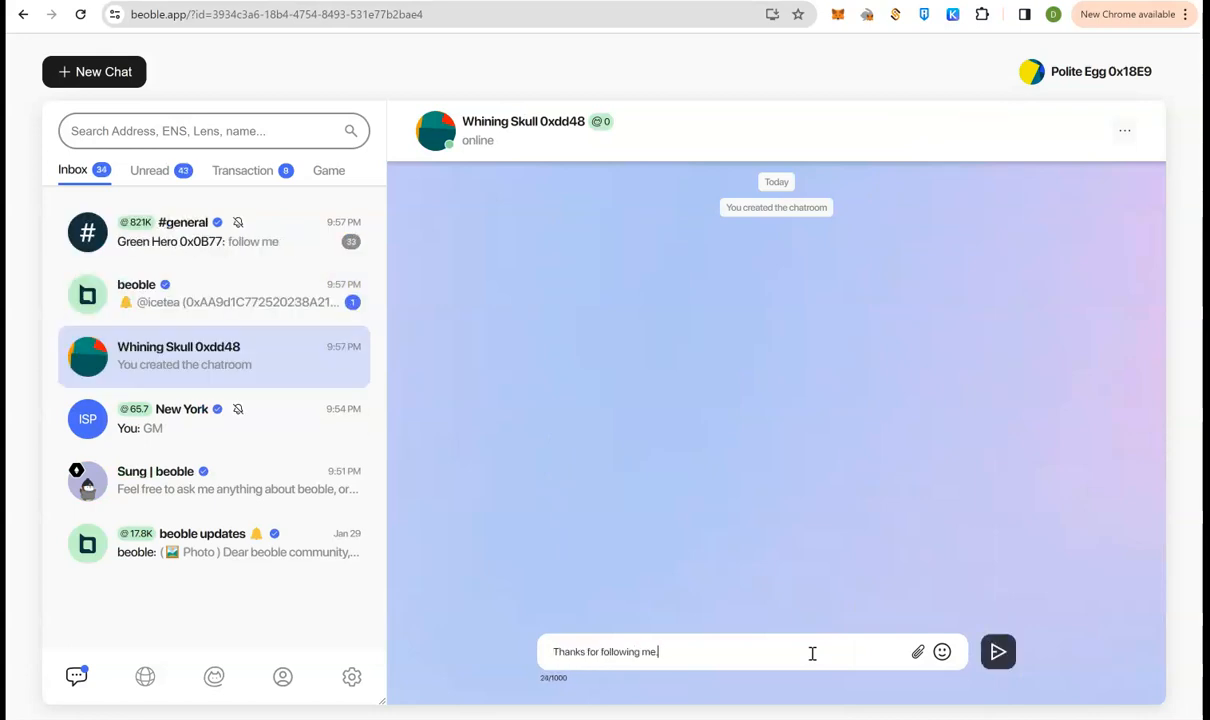
left_click(997, 652)
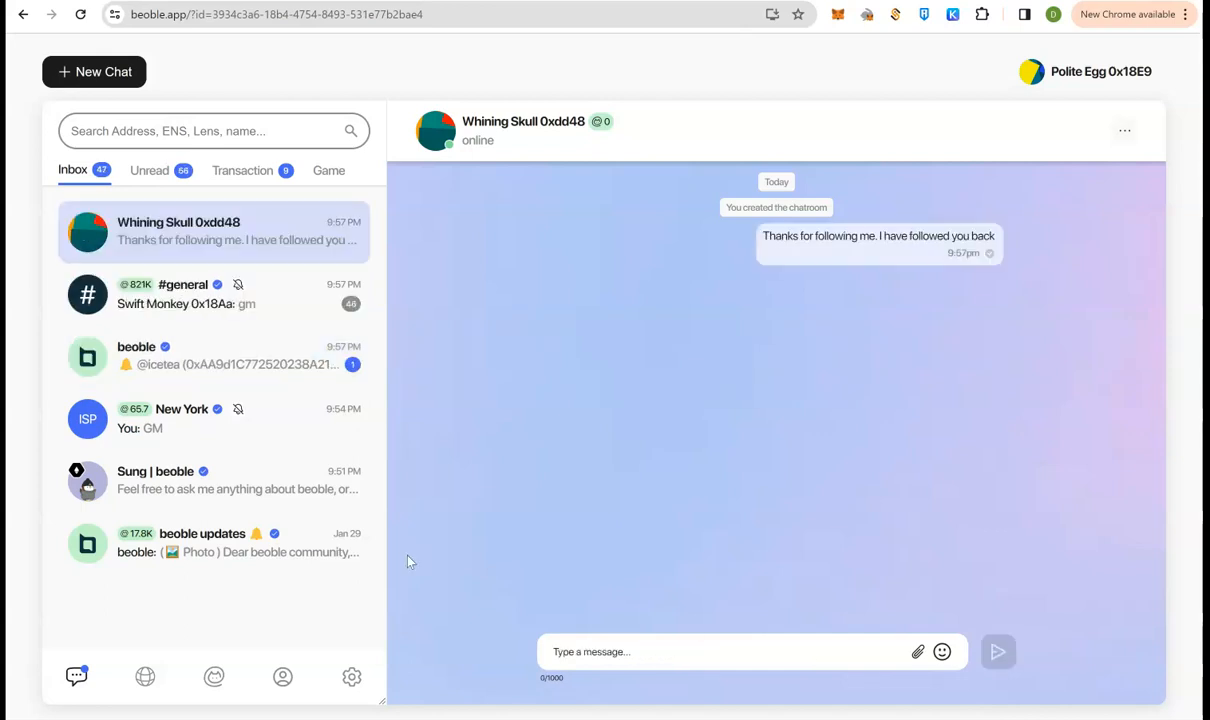